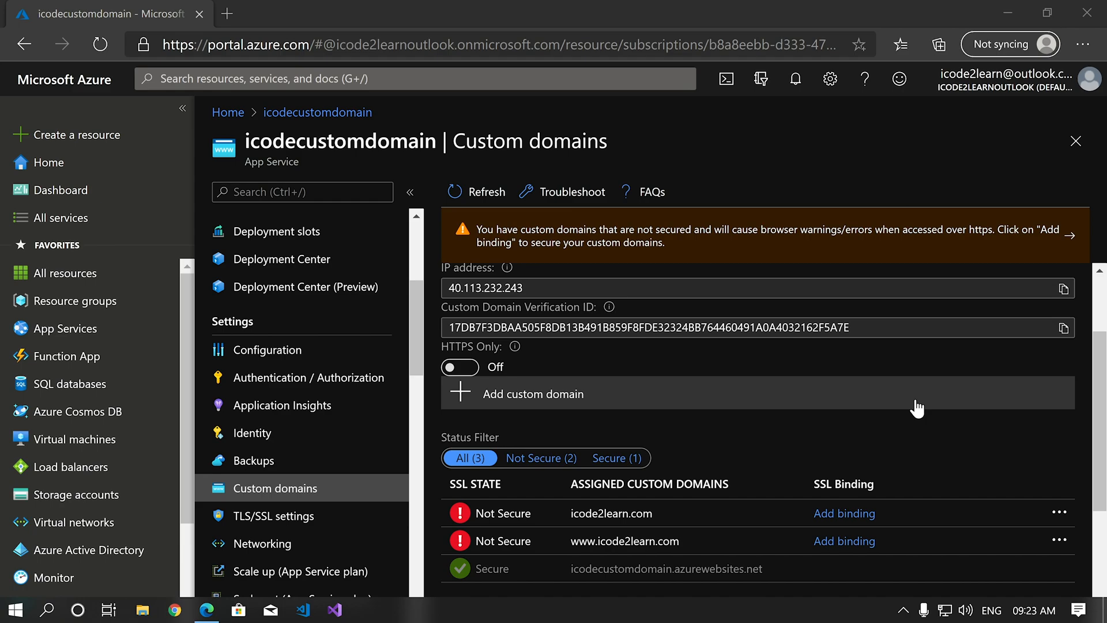
mouse_move(944, 438)
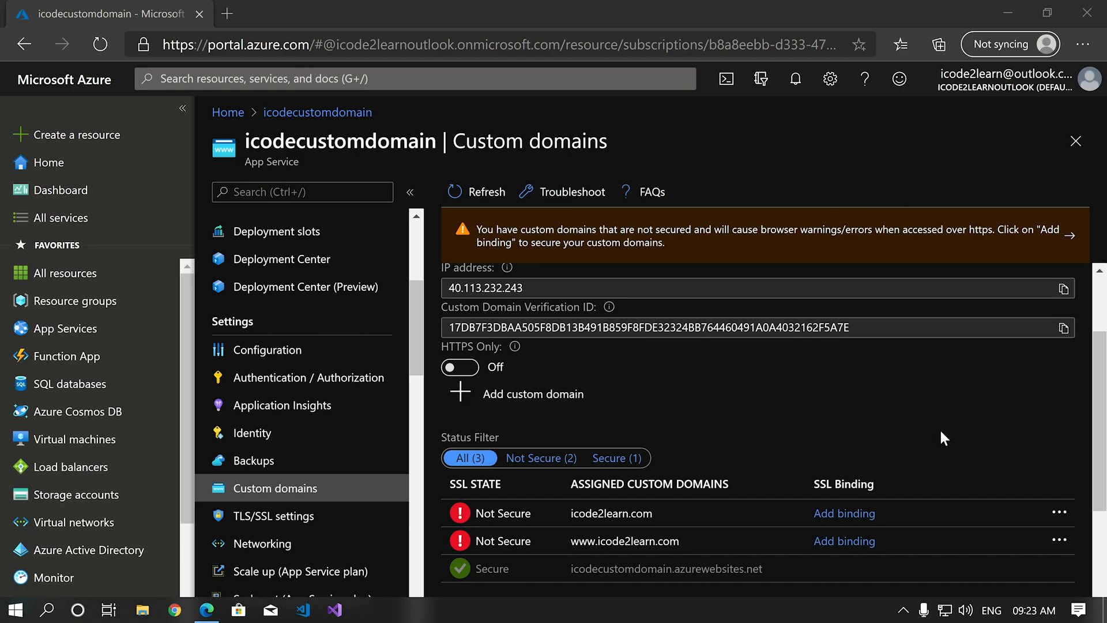
- Open the app's TLS/SSL settings and its Private Key Certificates (.pfx) list
left_click(273, 515)
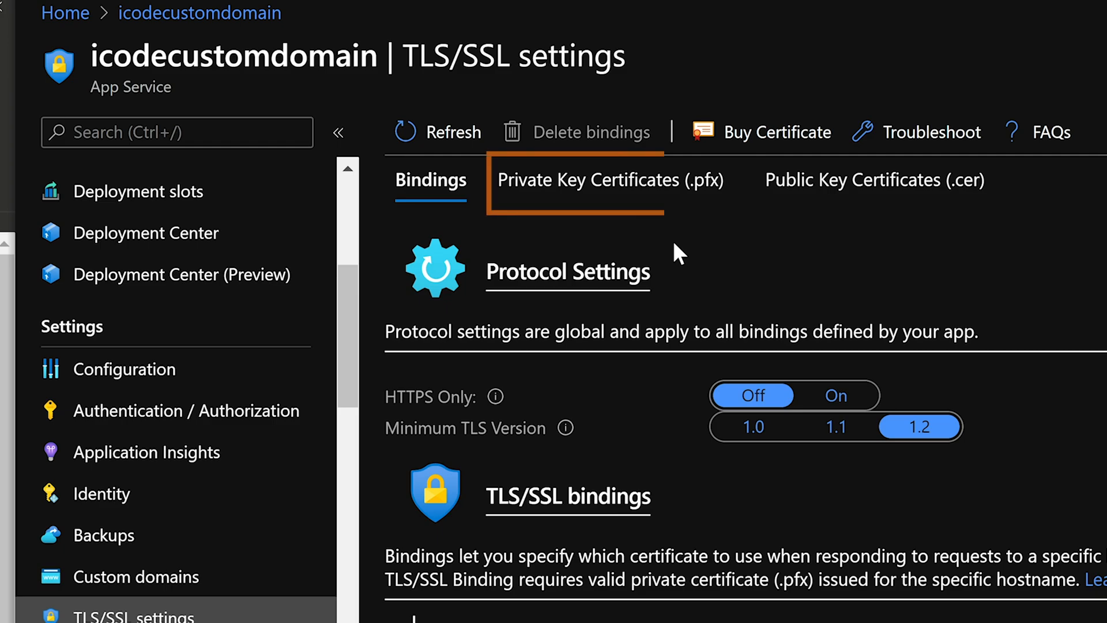
left_click(610, 179)
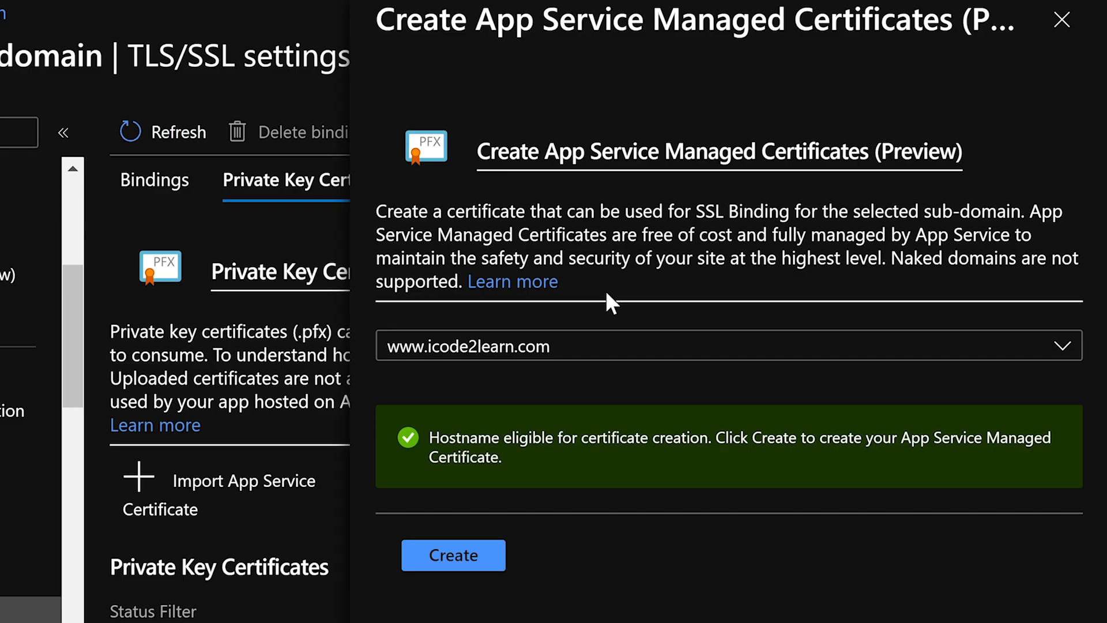
left_click(454, 555)
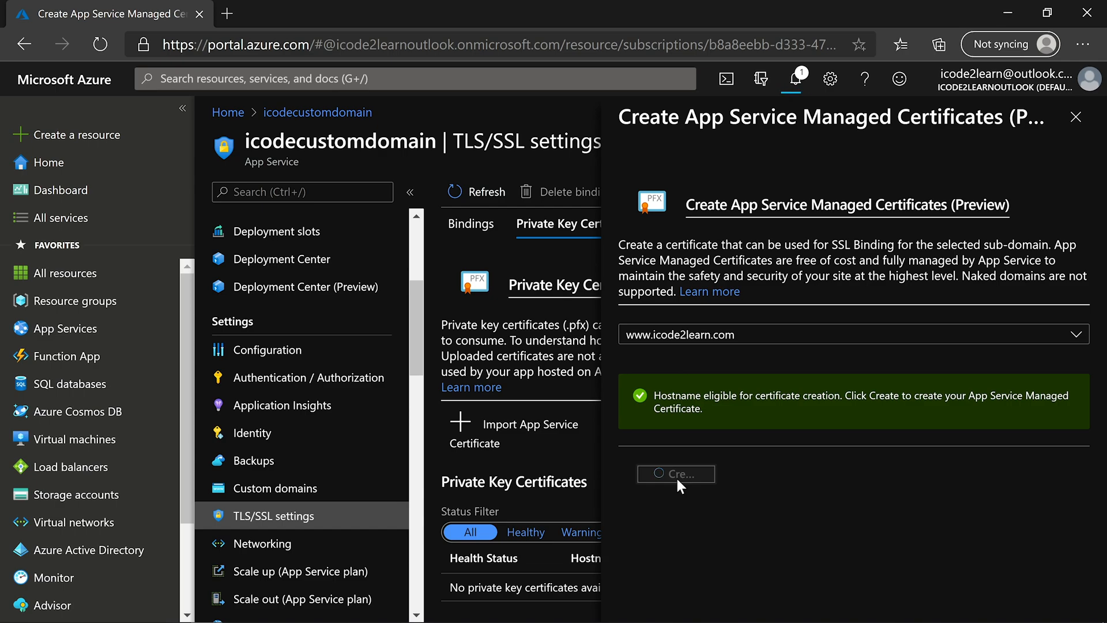
left_click(675, 474)
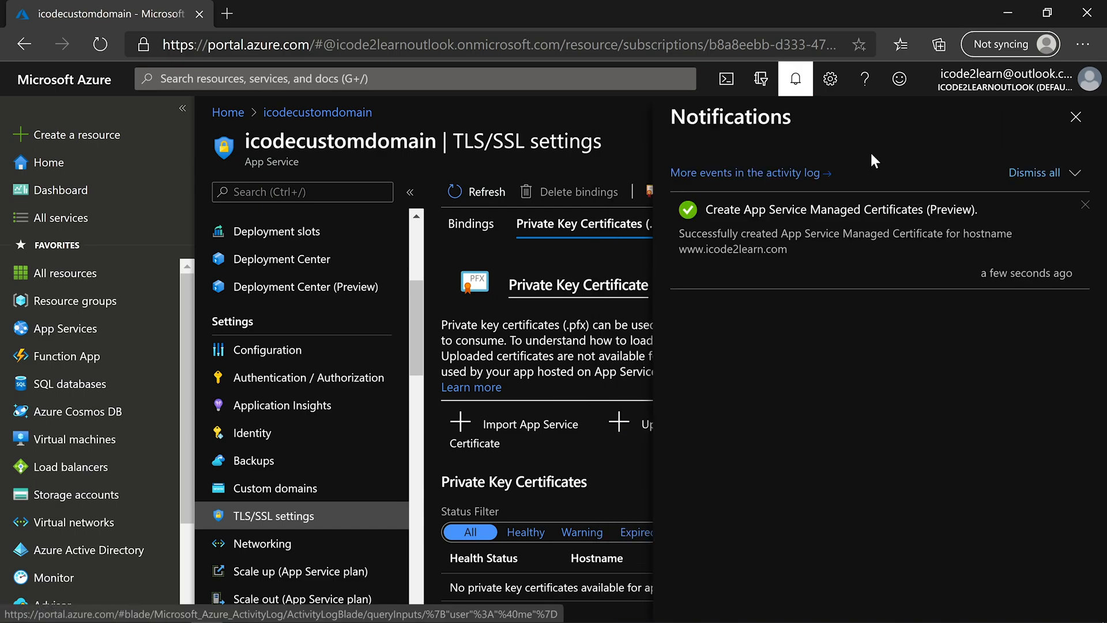
mouse_move(1076, 117)
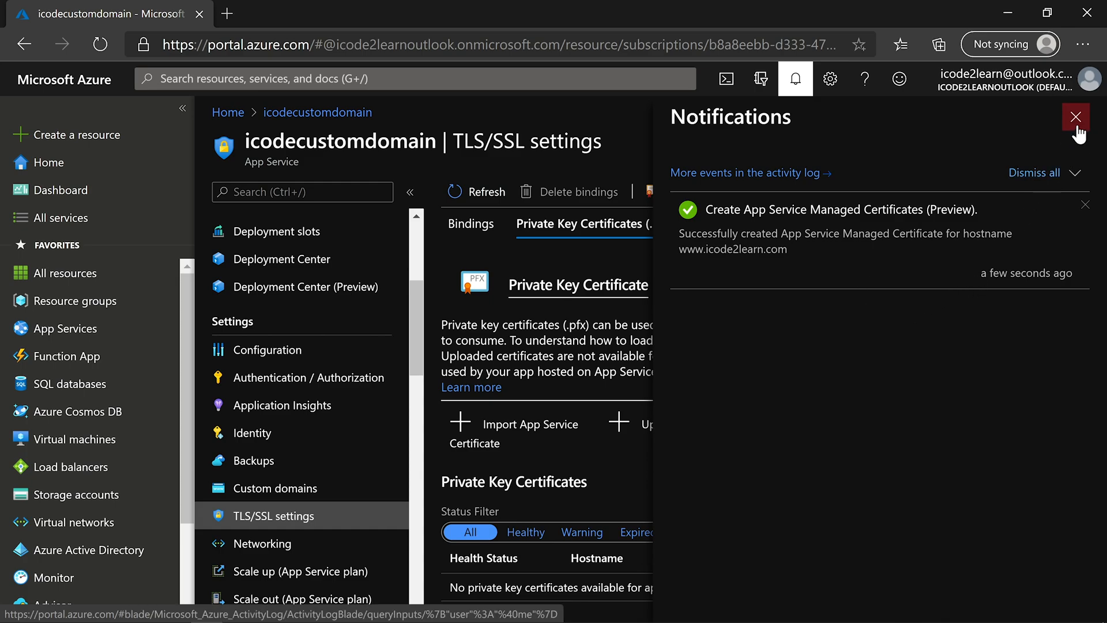
left_click(1078, 117)
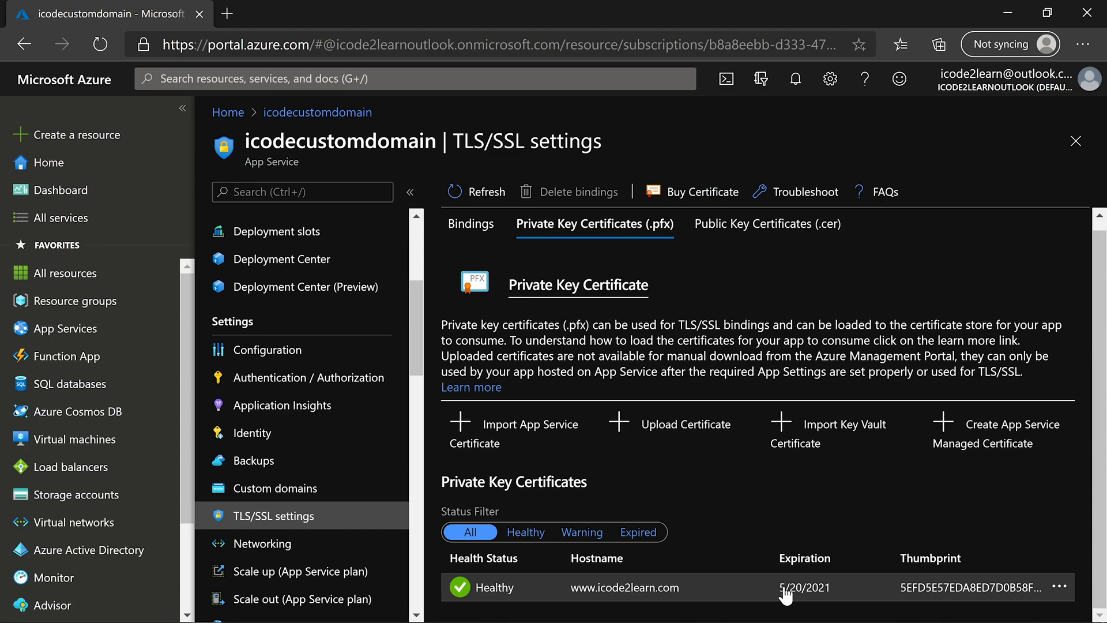
left_click(471, 224)
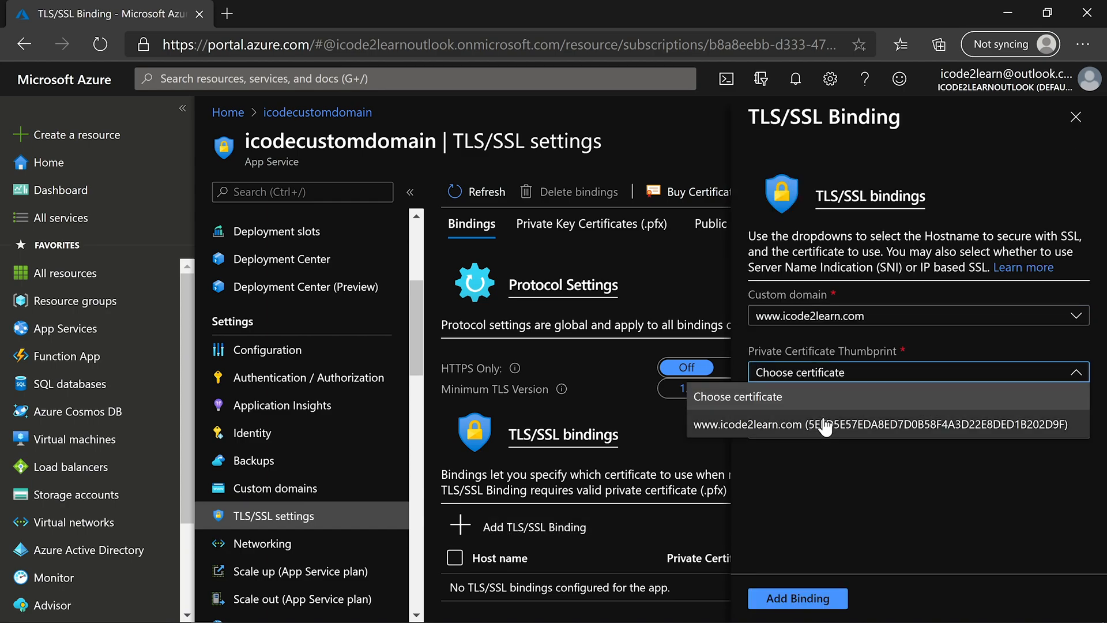
left_click(879, 425)
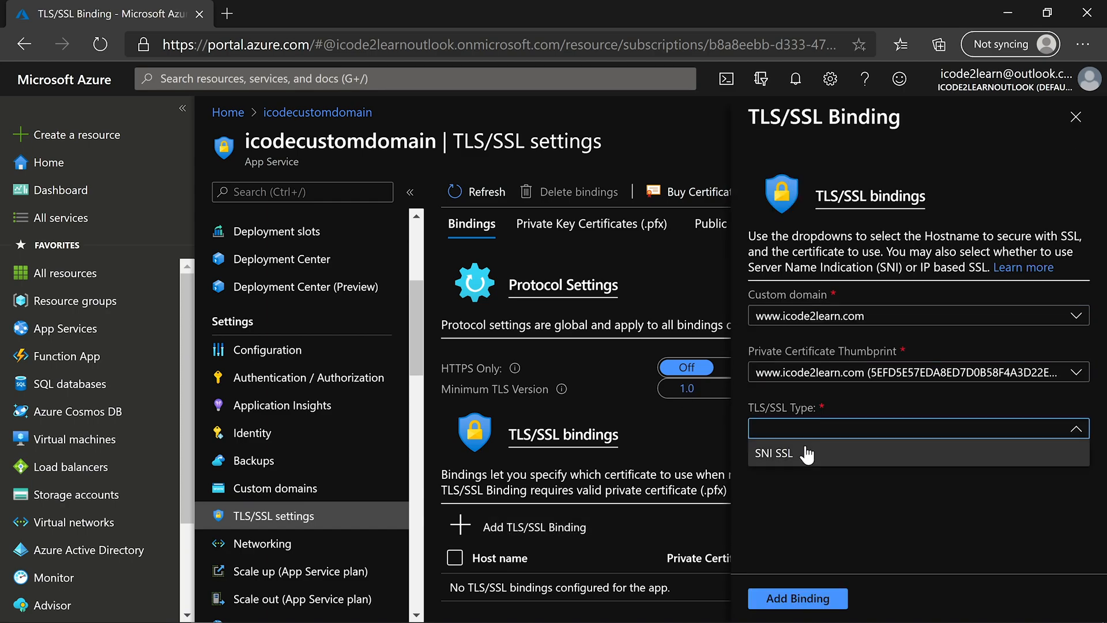
left_click(773, 453)
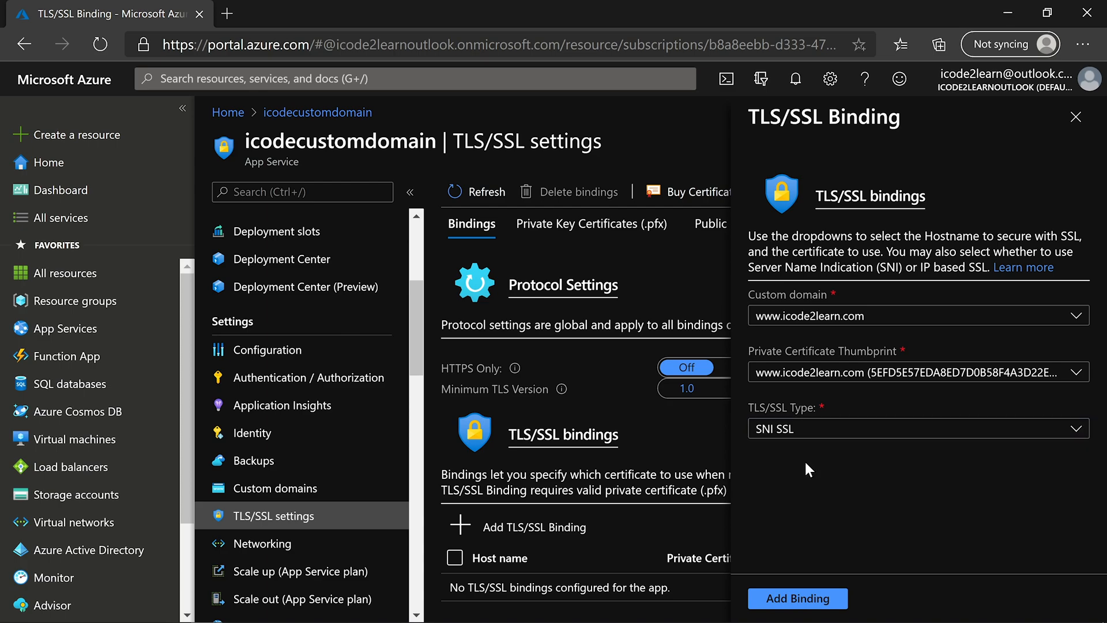
left_click(798, 598)
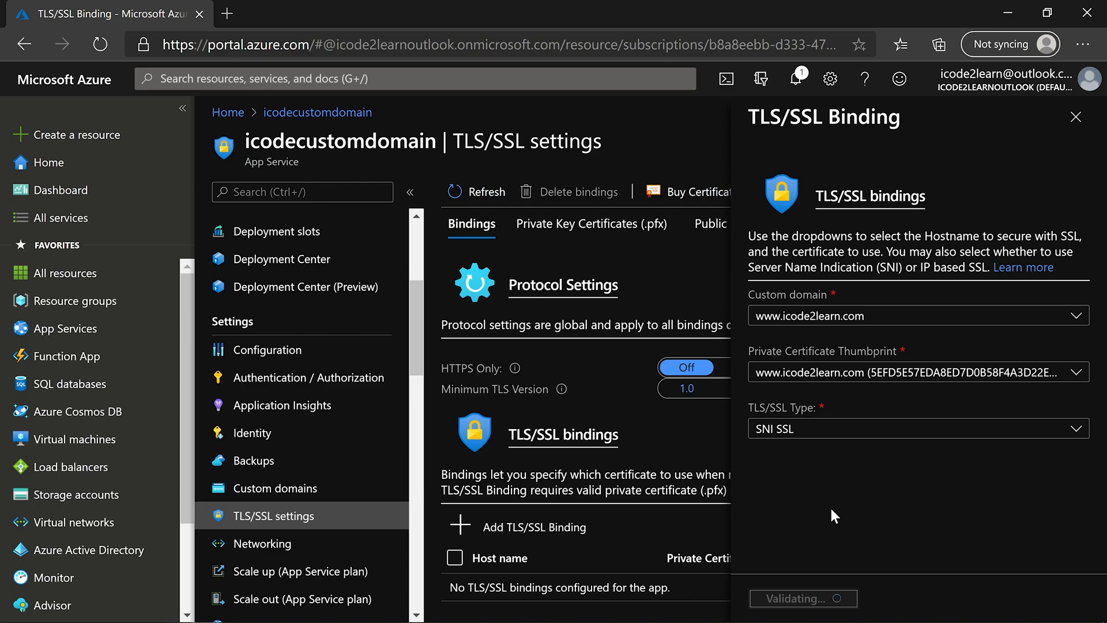
left_click(1074, 116)
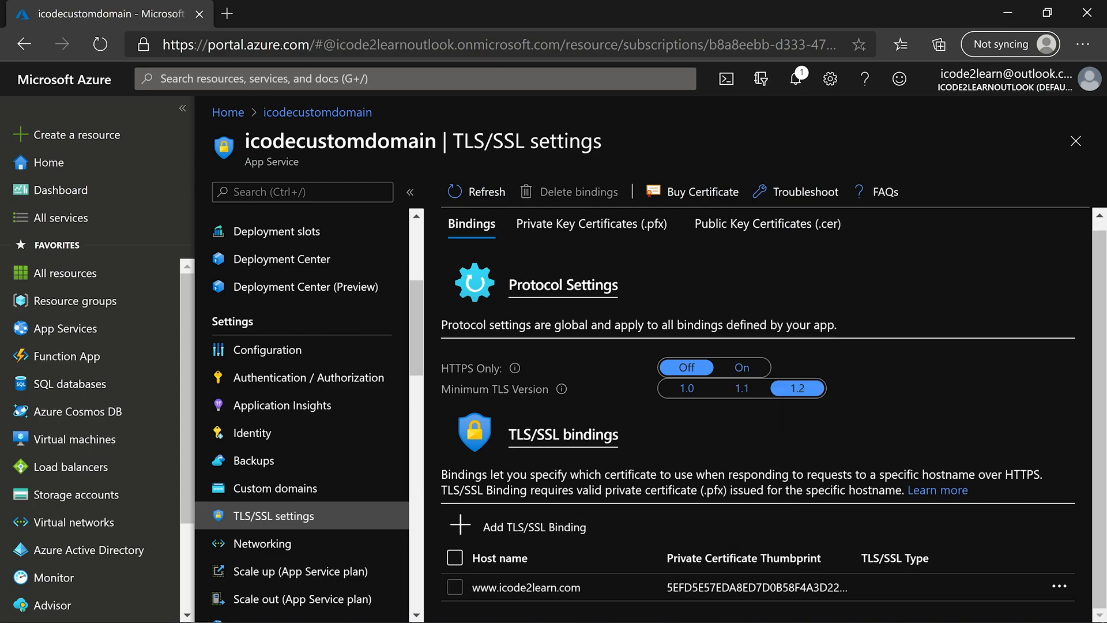
left_click(275, 488)
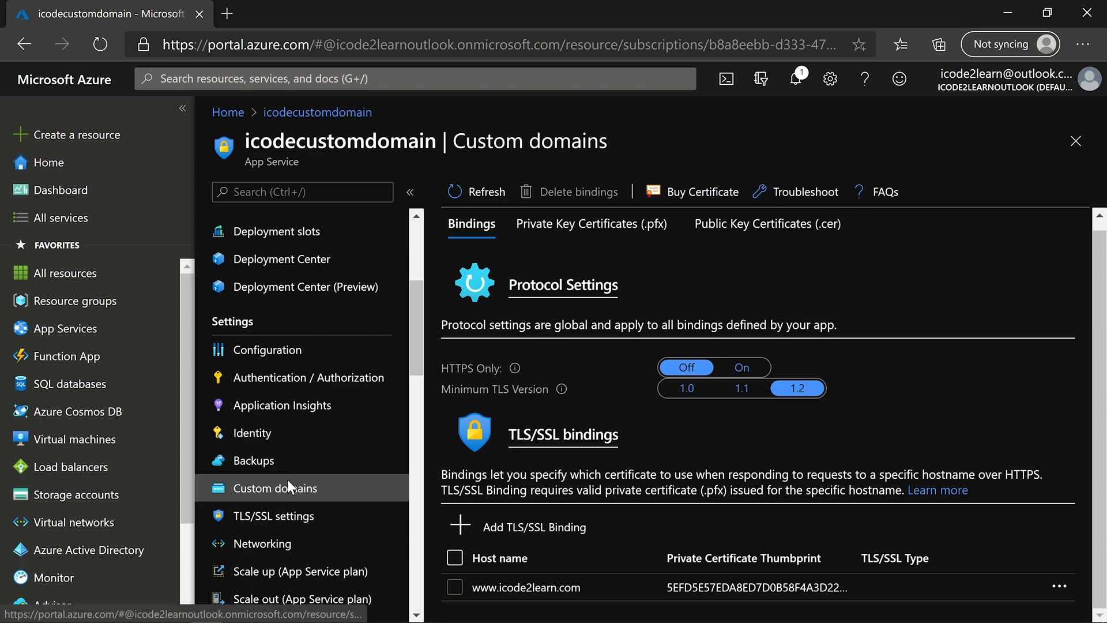
left_click(275, 488)
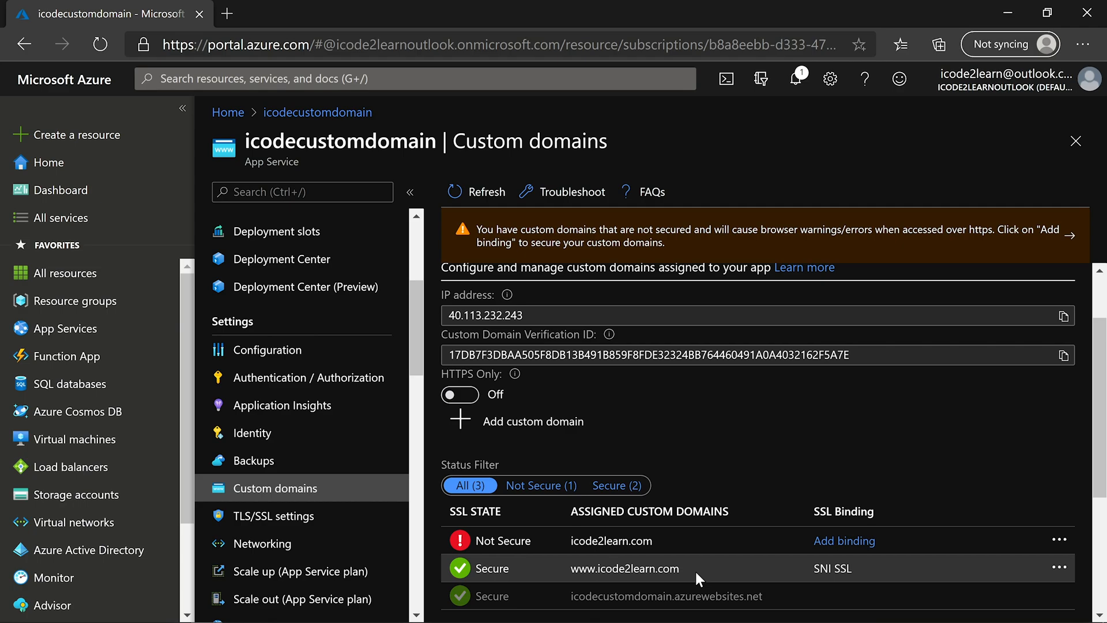
mouse_move(568, 575)
type("www.icode2learn.com")
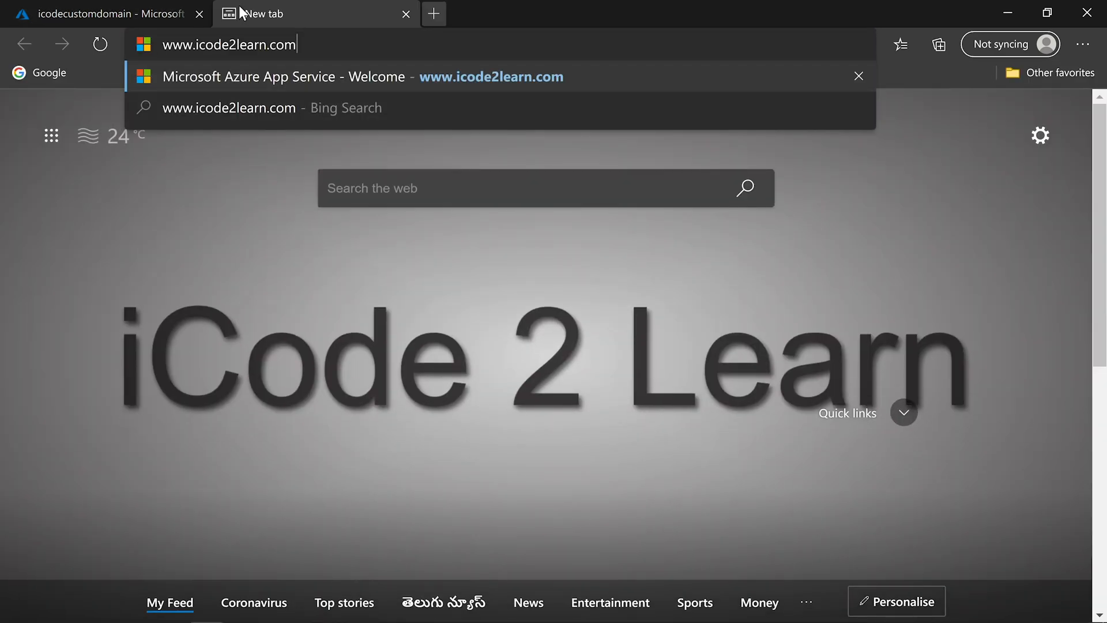
key("Enter")
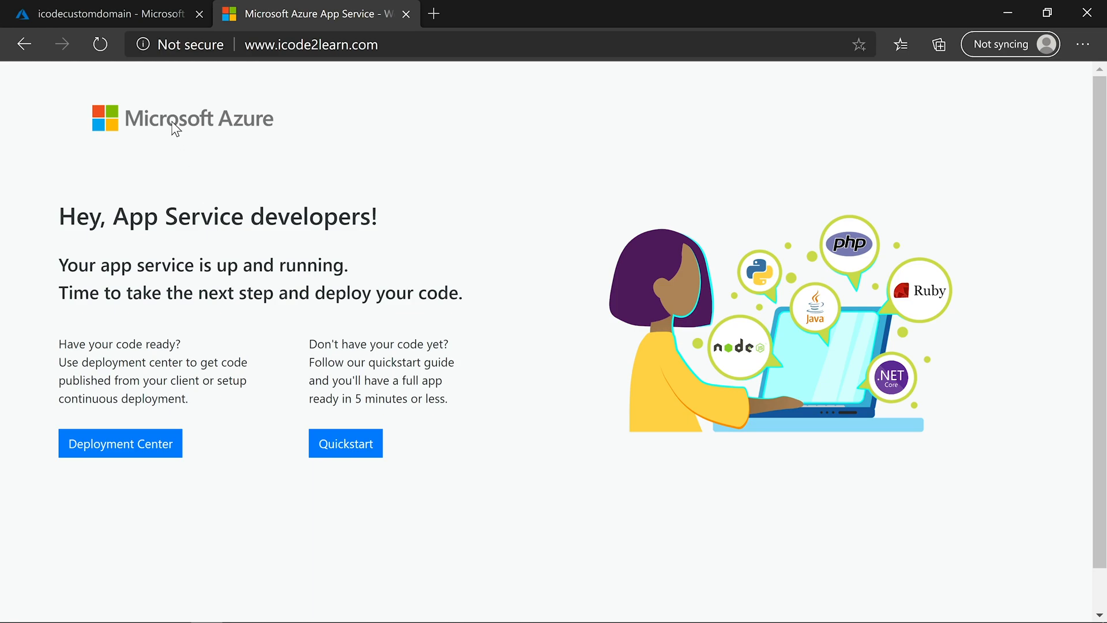
left_click(312, 45)
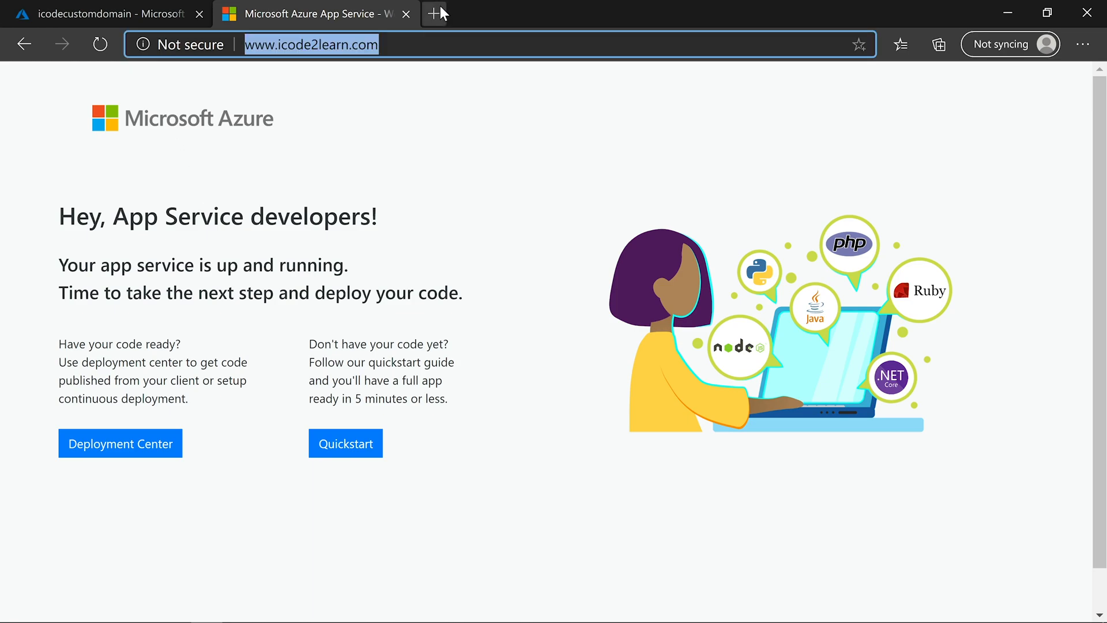
left_click(435, 14)
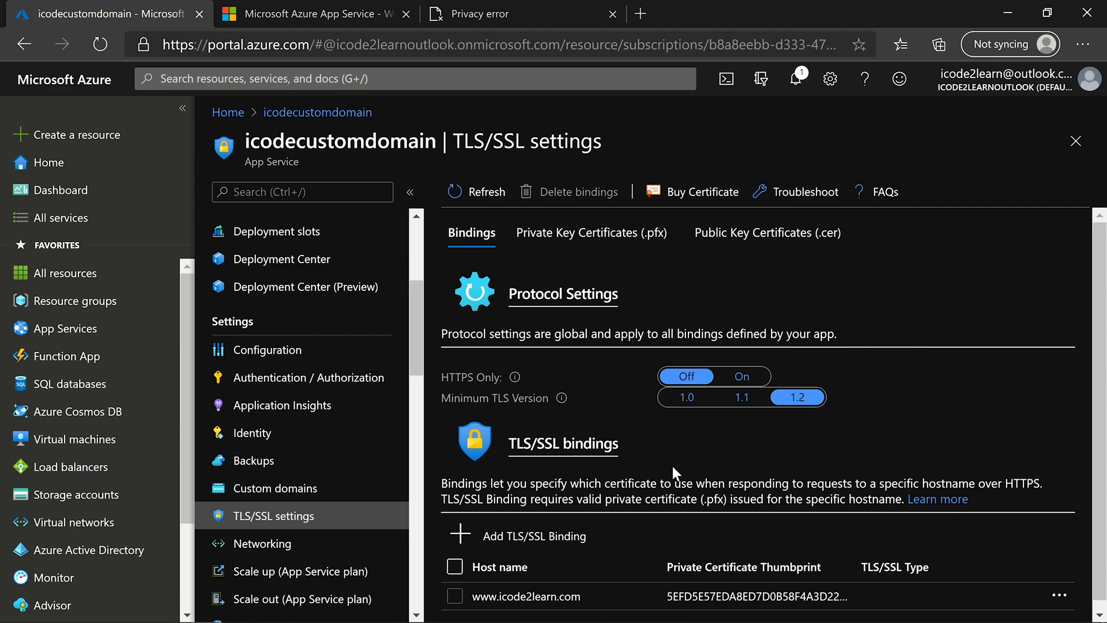
left_click(741, 376)
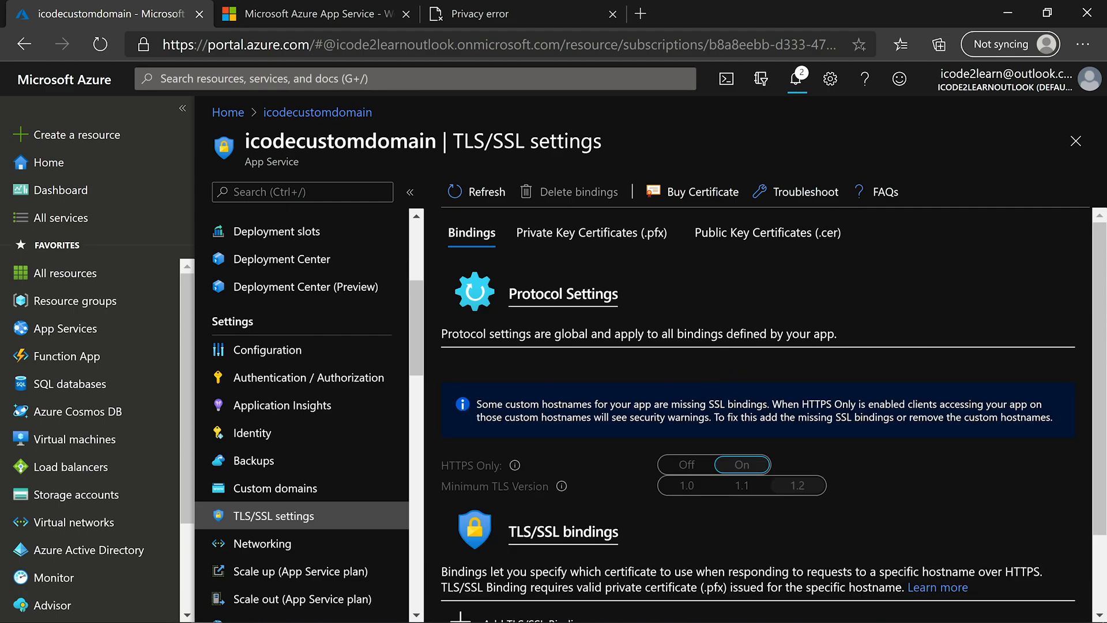
left_click(317, 14)
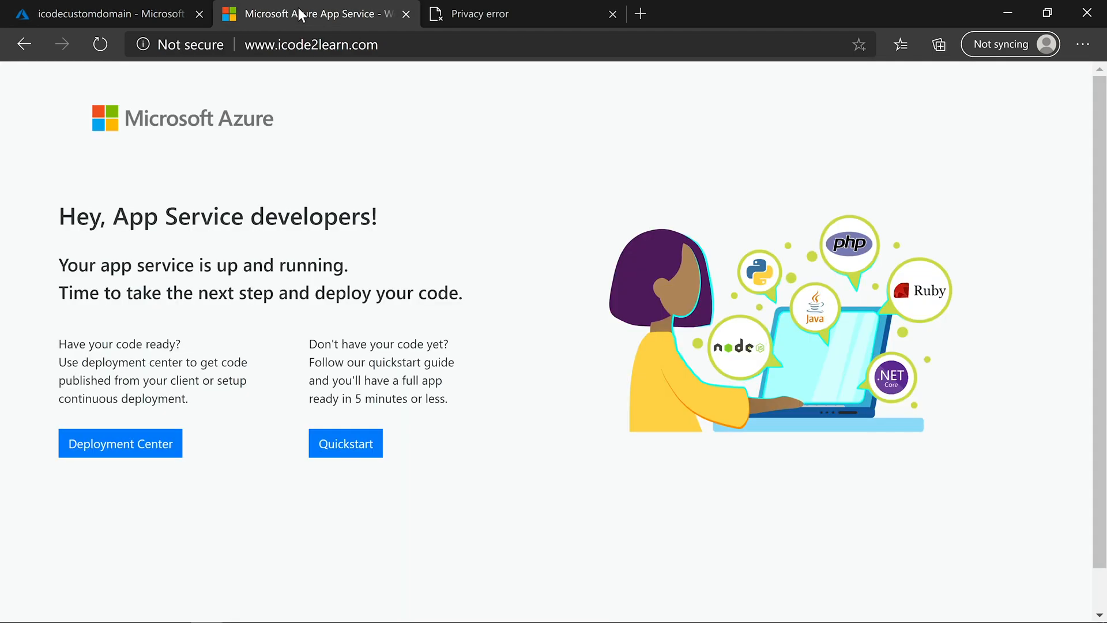
left_click(311, 44)
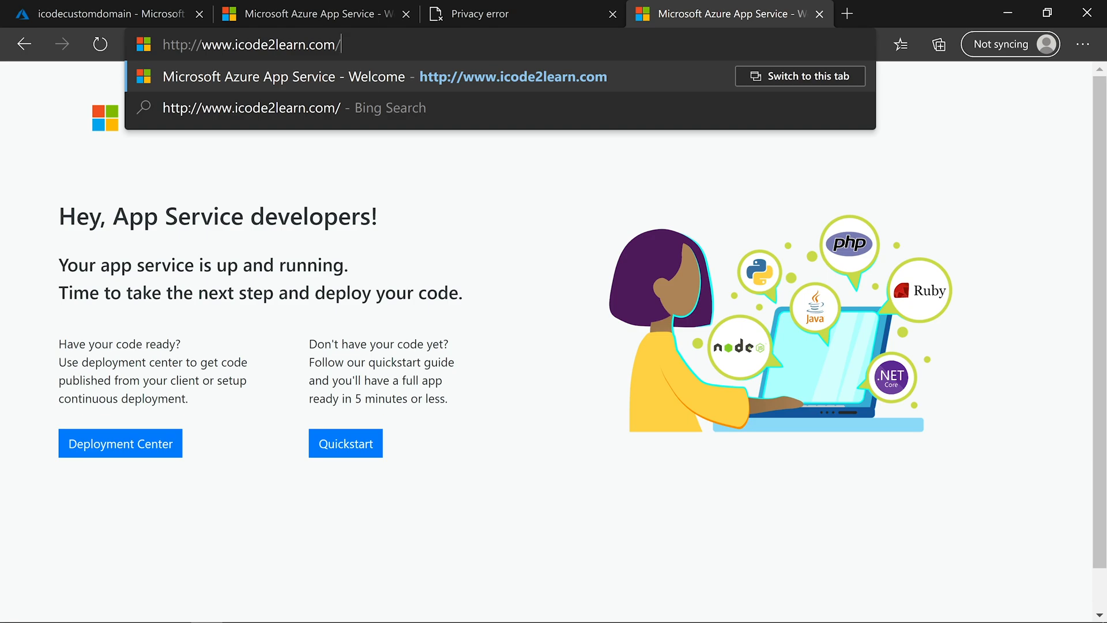
key("Enter")
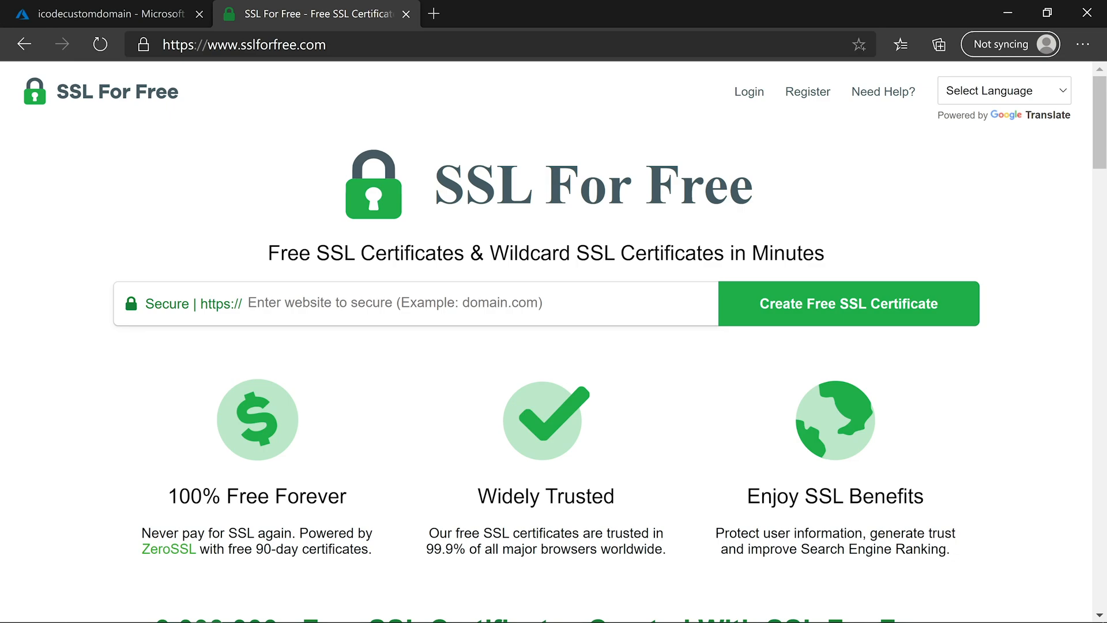
- Sign in to ZeroSSL and start a new certificate for icode2learn.com
left_click(749, 92)
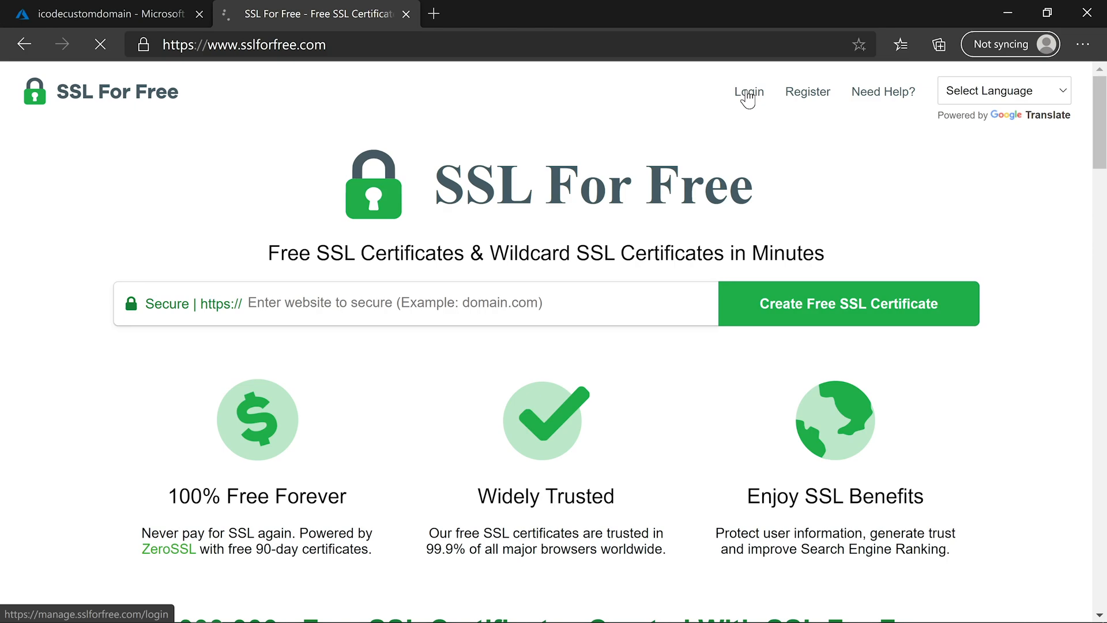
left_click(749, 92)
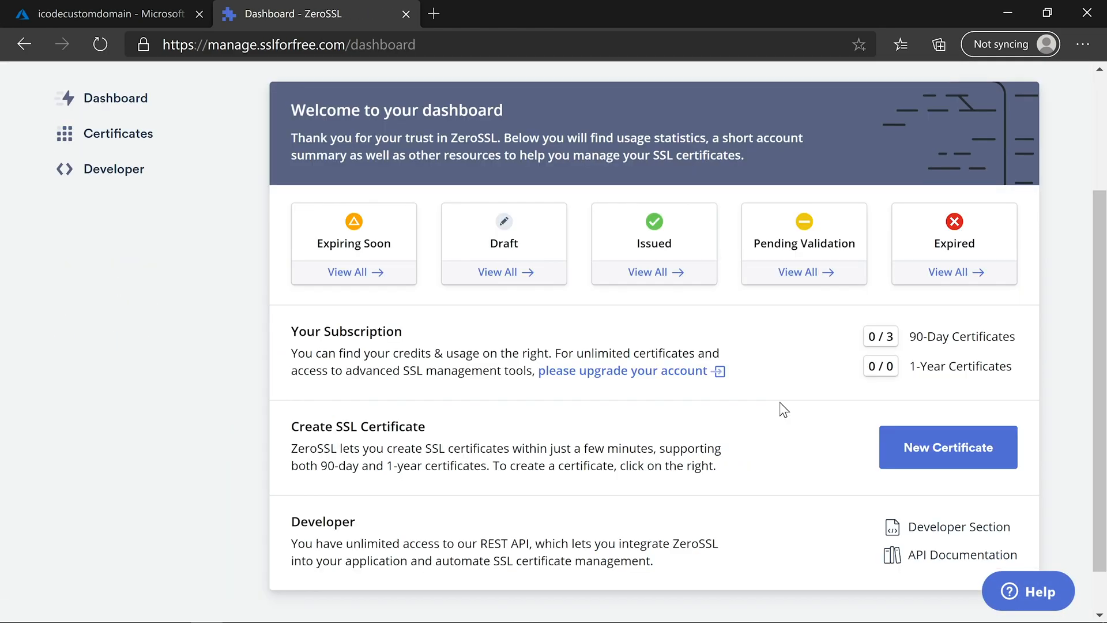
left_click(947, 447)
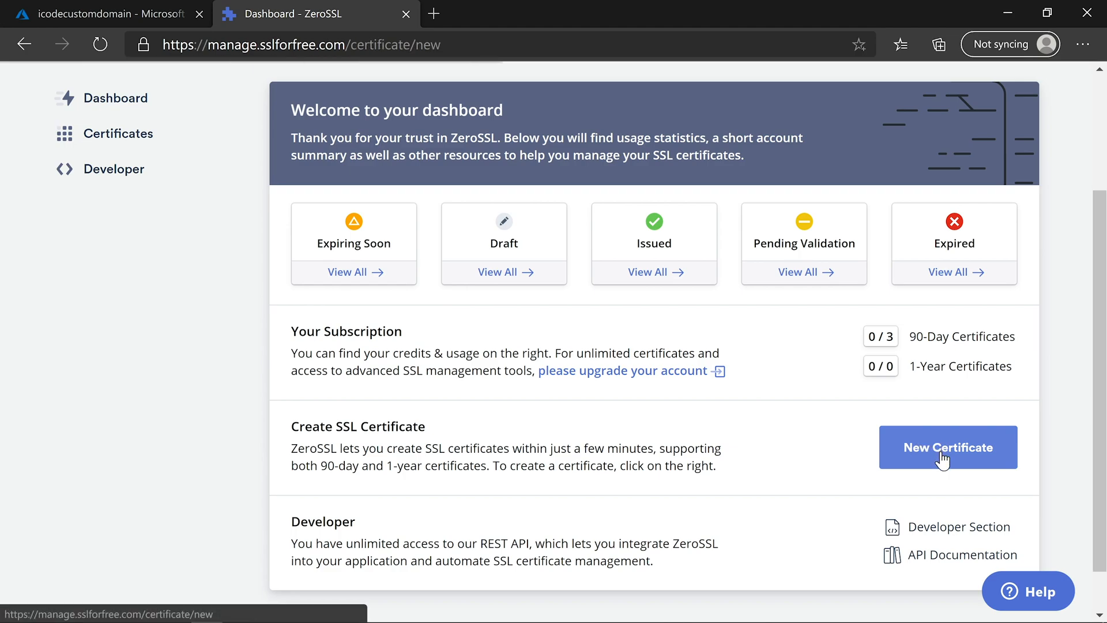
left_click(947, 447)
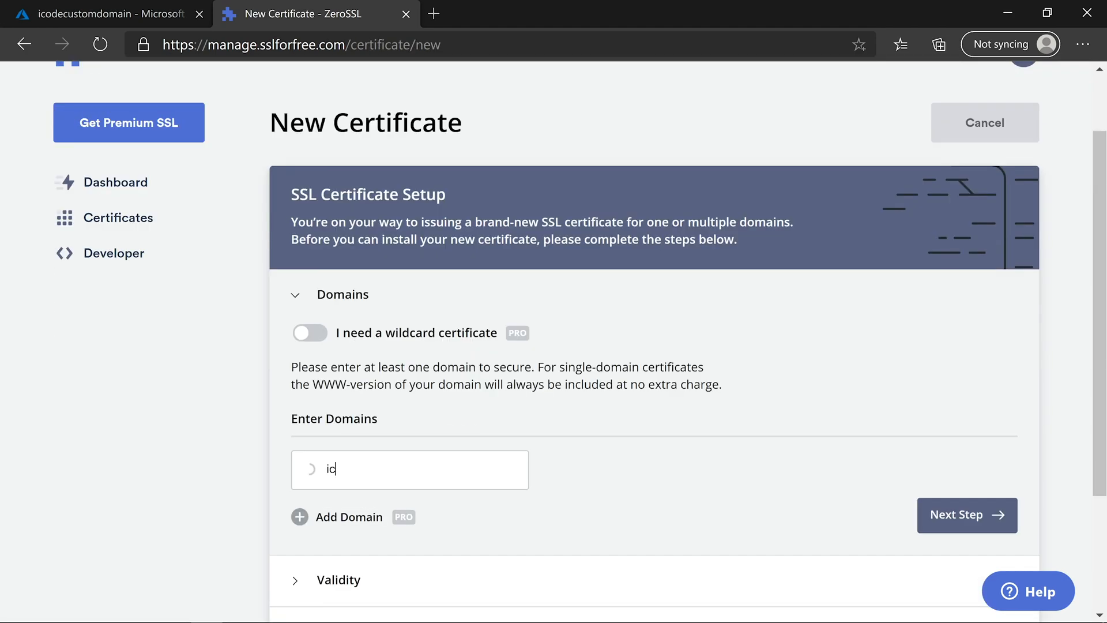
type("code2learn.com")
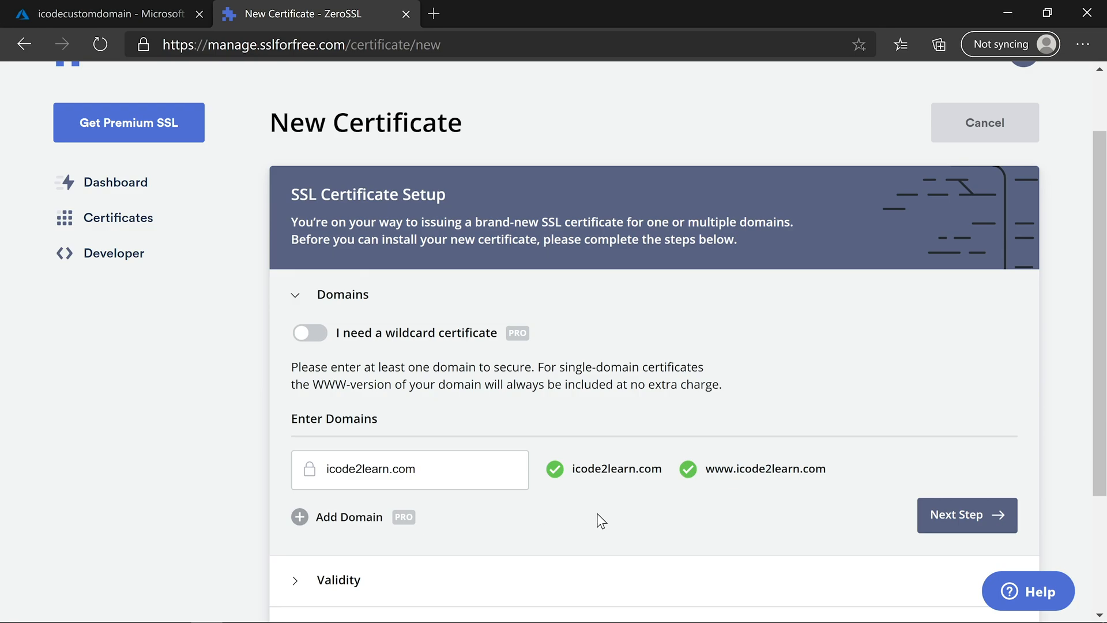
- Continue through 90-day validity and auto-generated CSR to the free-plan order
left_click(967, 515)
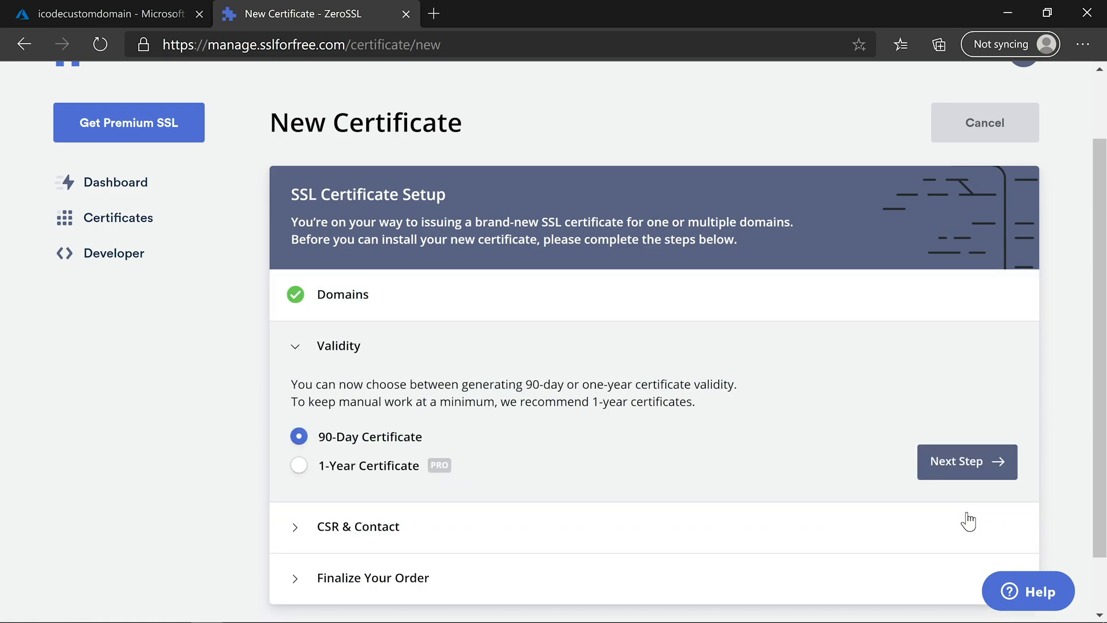
mouse_move(572, 473)
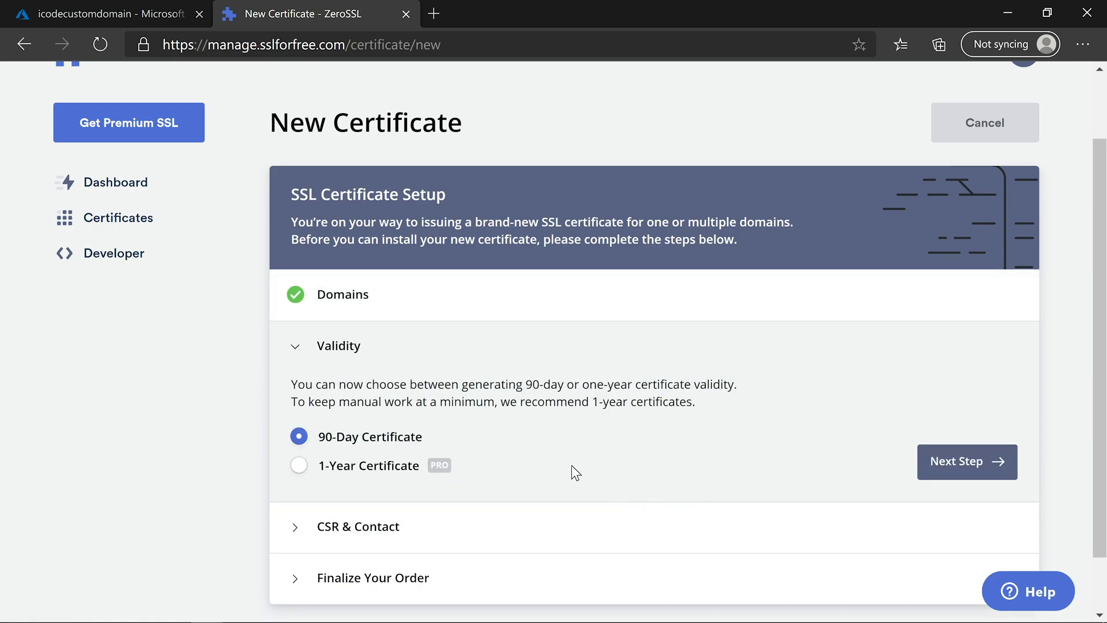
left_click(967, 461)
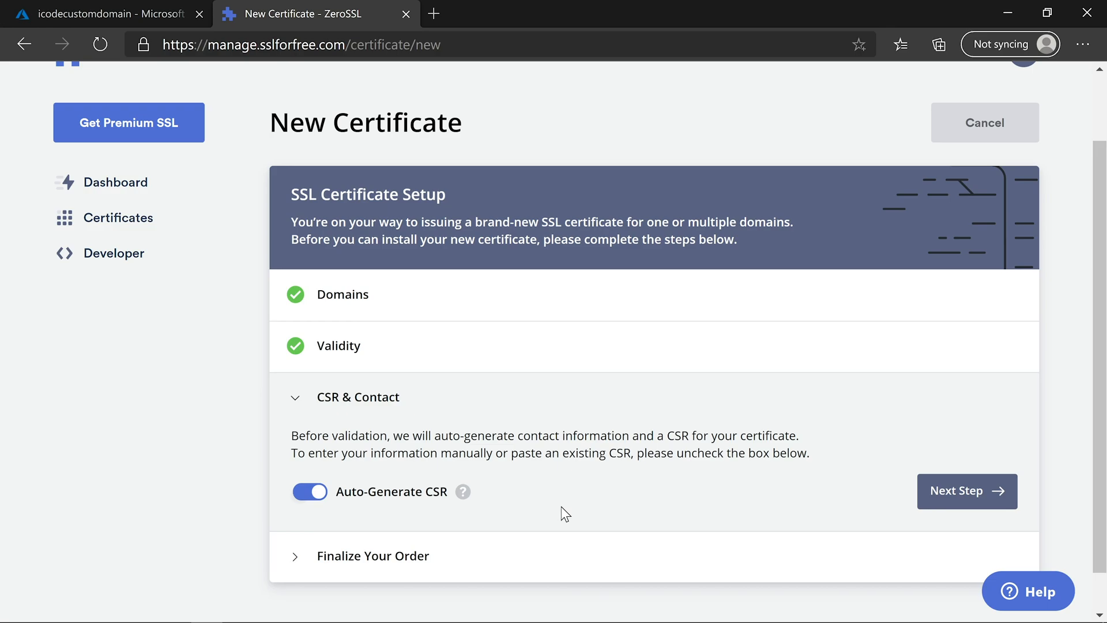
mouse_move(648, 505)
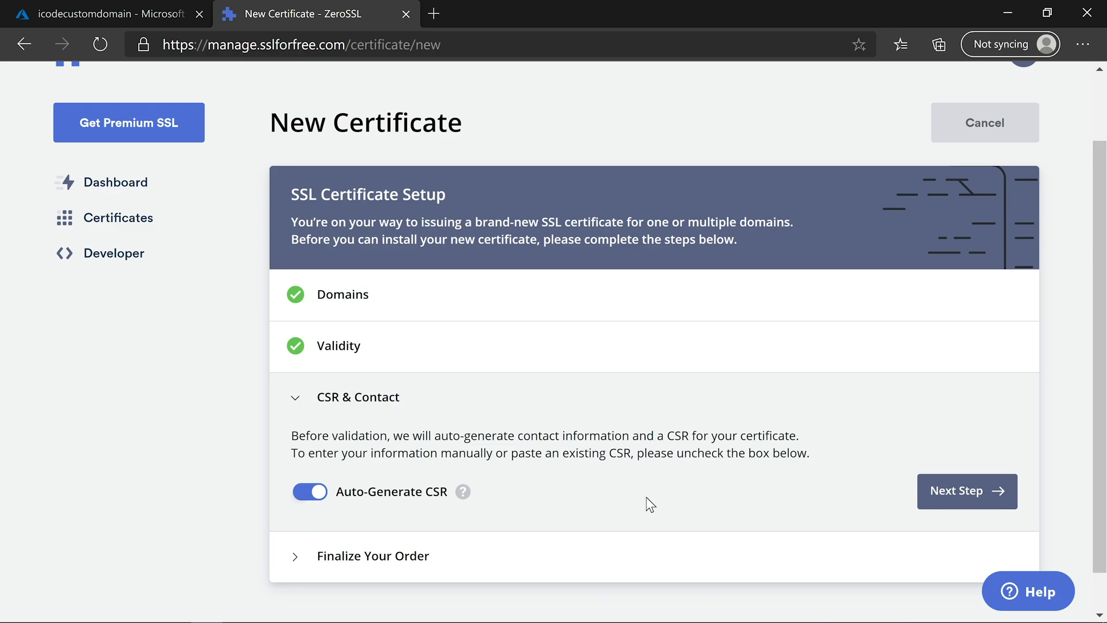
left_click(967, 491)
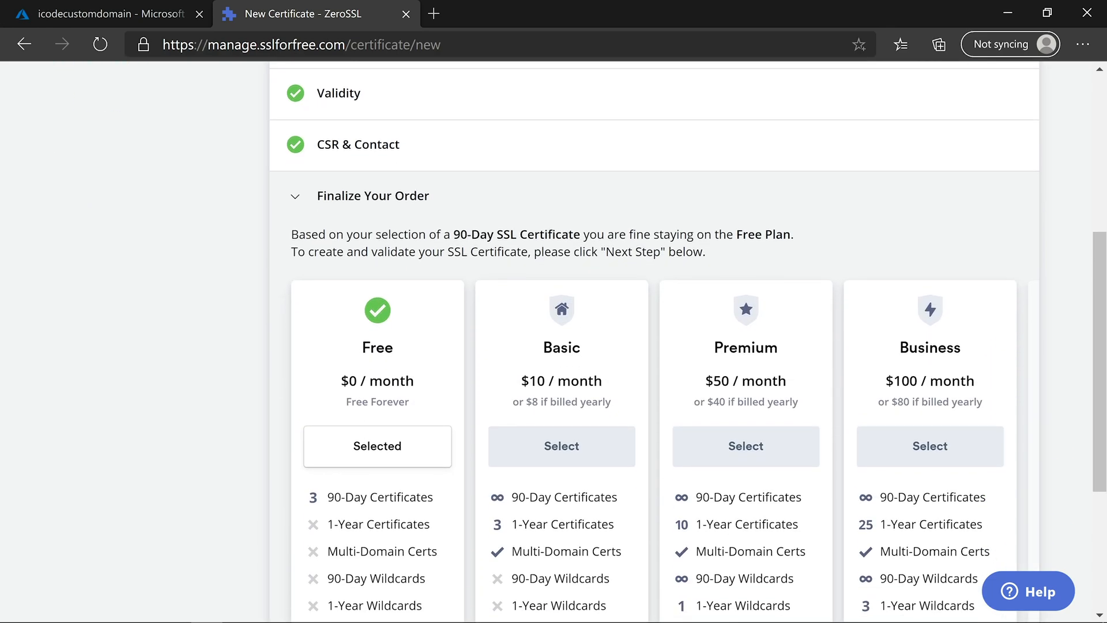
scroll("down", 3)
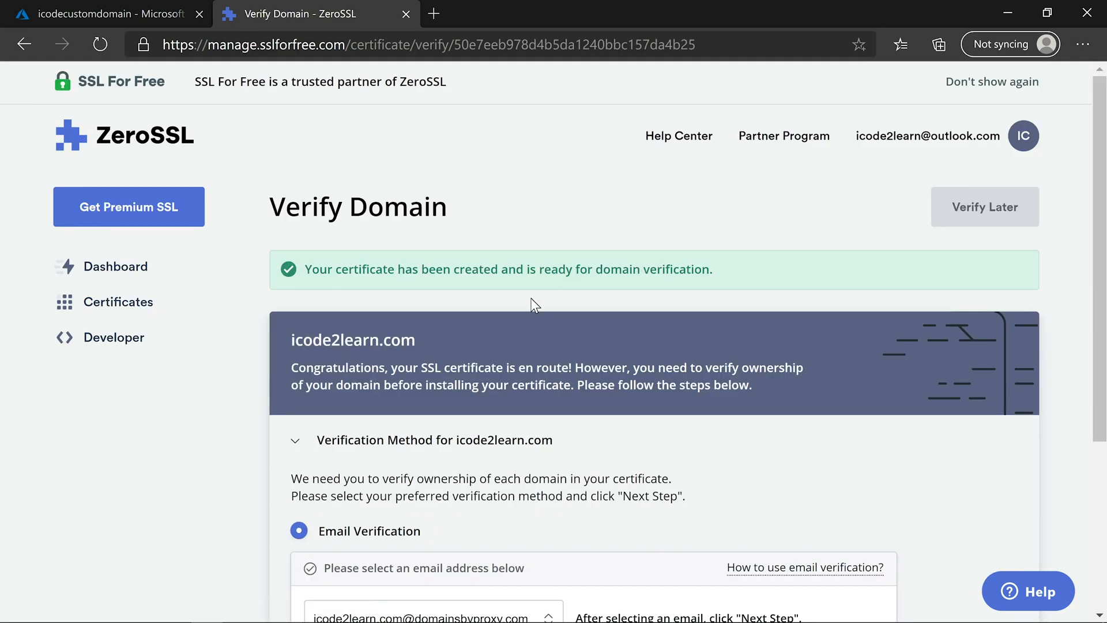
mouse_move(492, 323)
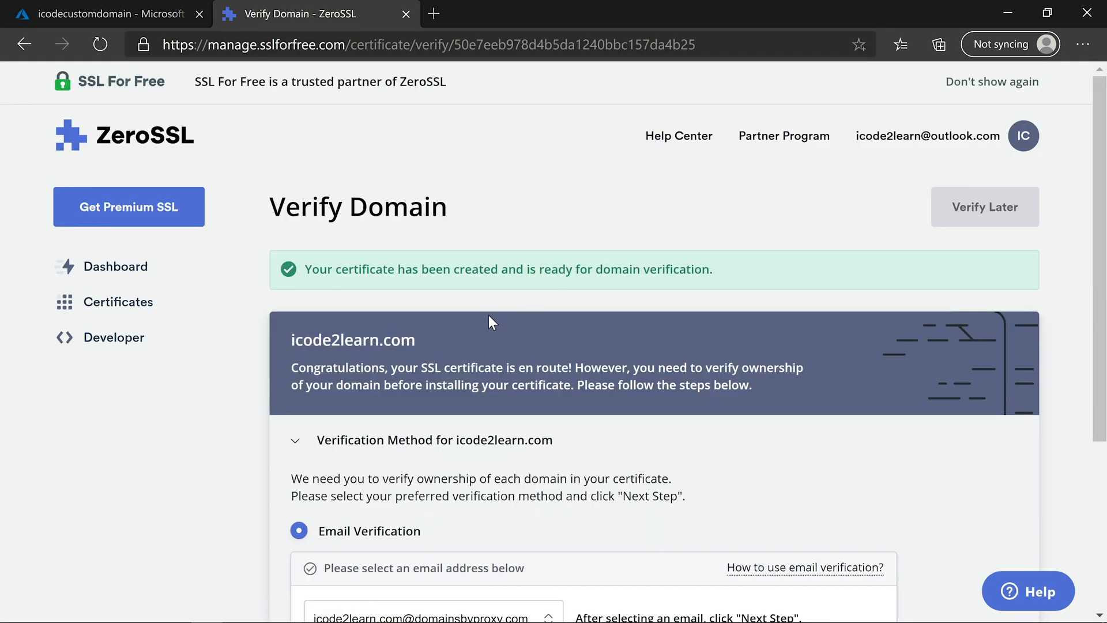
- Scroll down the Verify Domain page and select HTTP File Upload
scroll("down", 3)
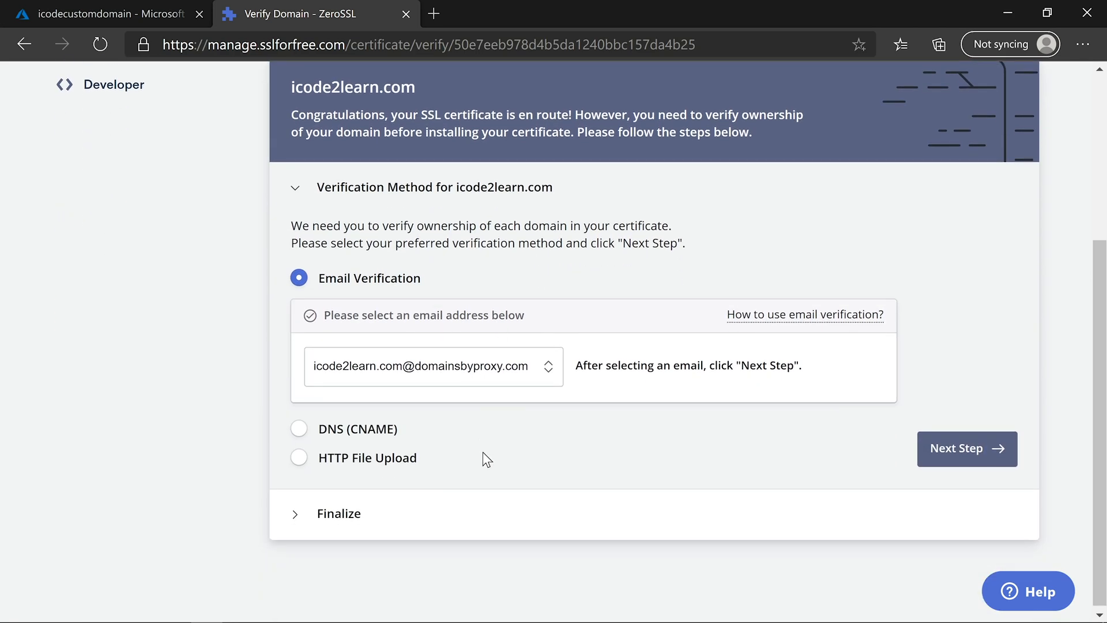
mouse_move(476, 456)
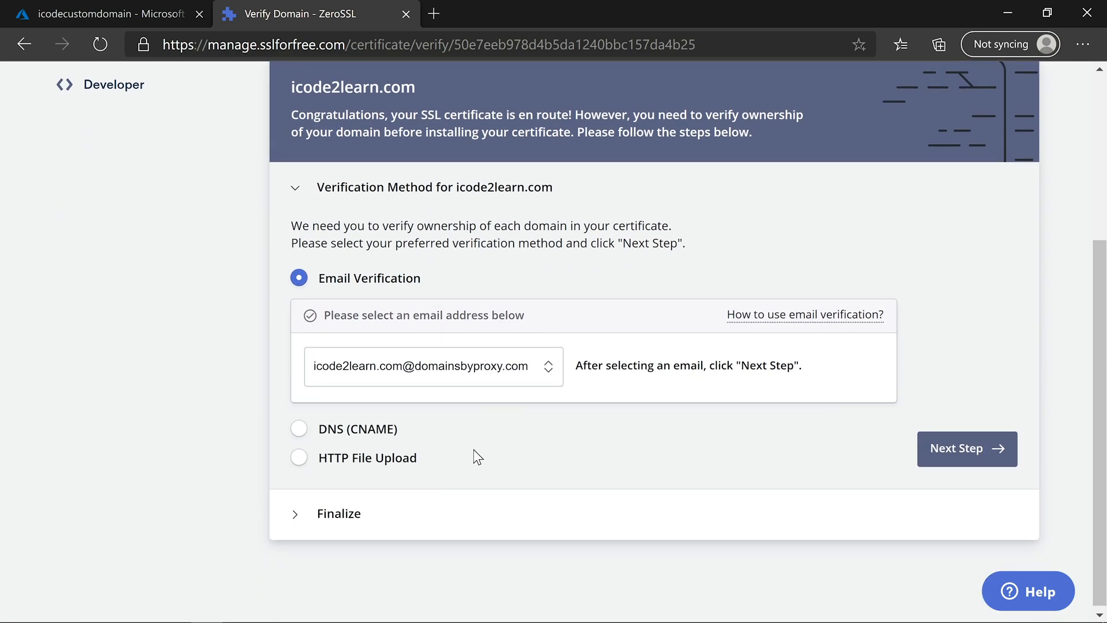
left_click(299, 458)
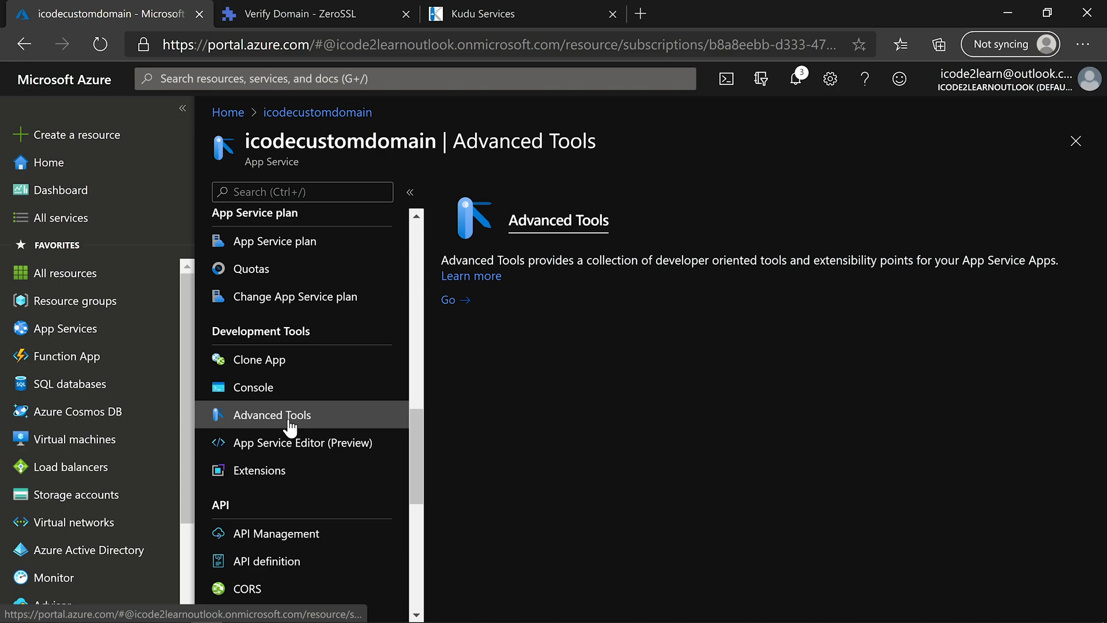
mouse_move(456, 303)
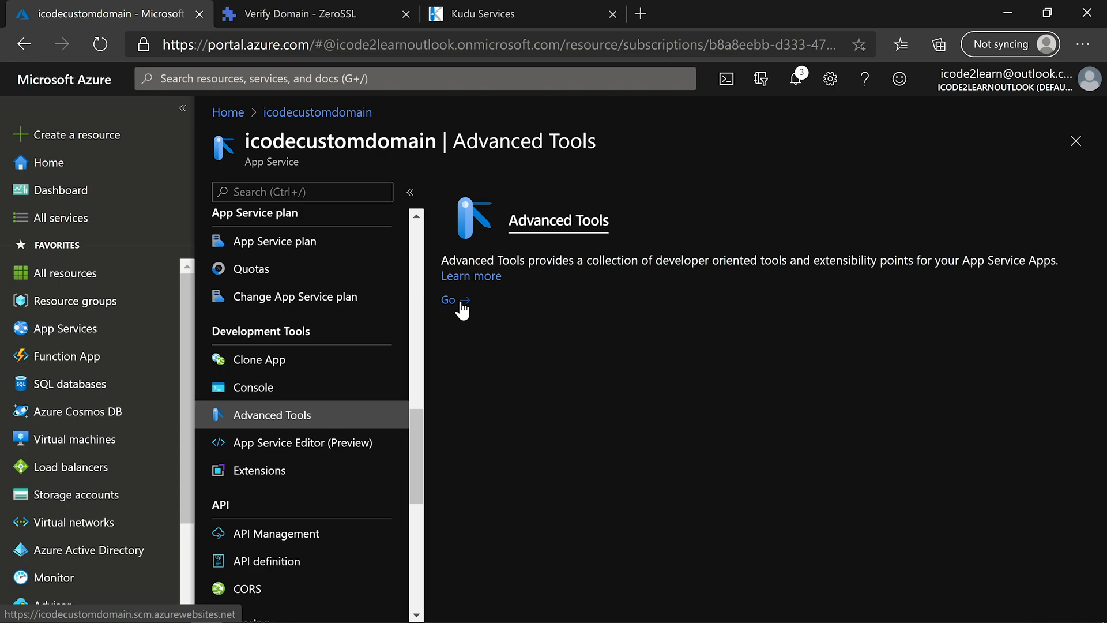
- Launch Kudu Services for icodecustomdomain from the Advanced Tools blade
left_click(448, 300)
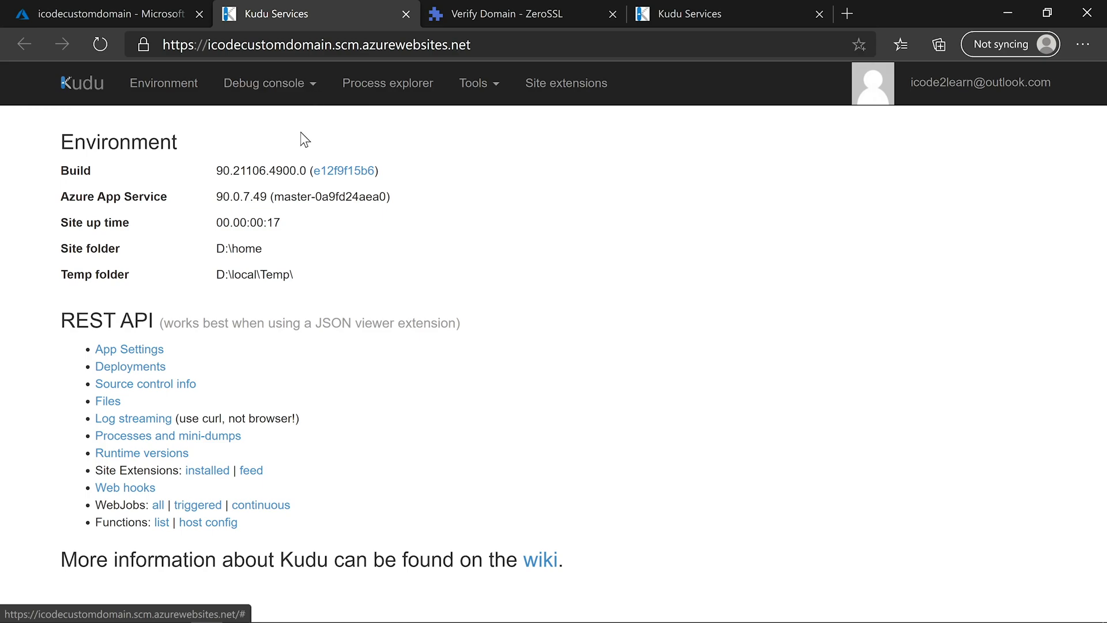
mouse_move(287, 91)
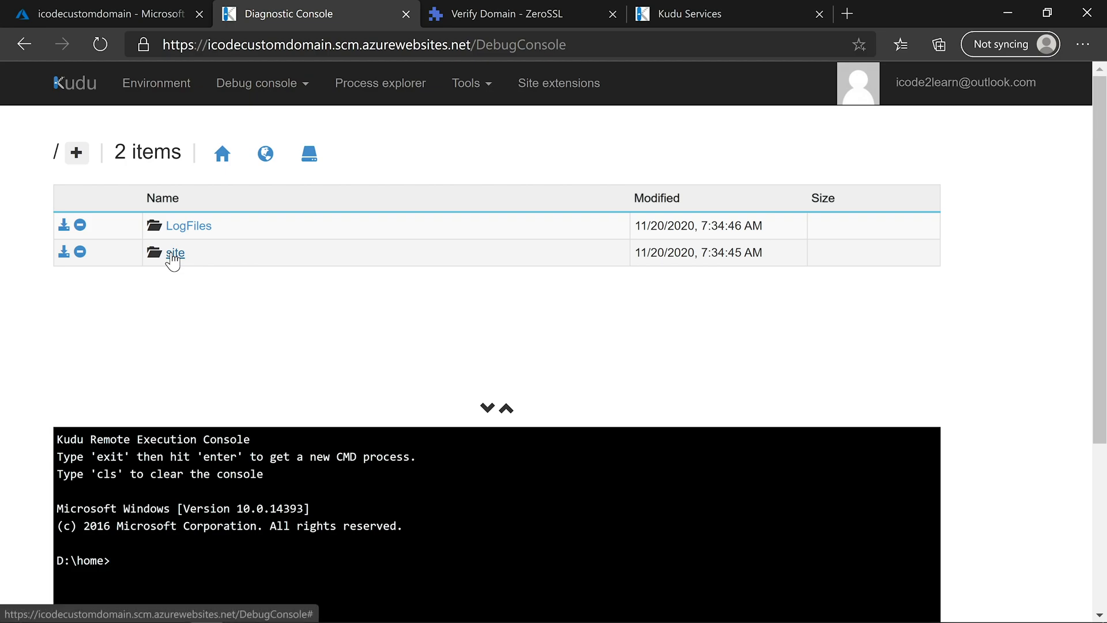
- Browse to the site folder in Kudu, checking the .well-known/pki-validation path in ZeroSSL's instructions
left_click(176, 253)
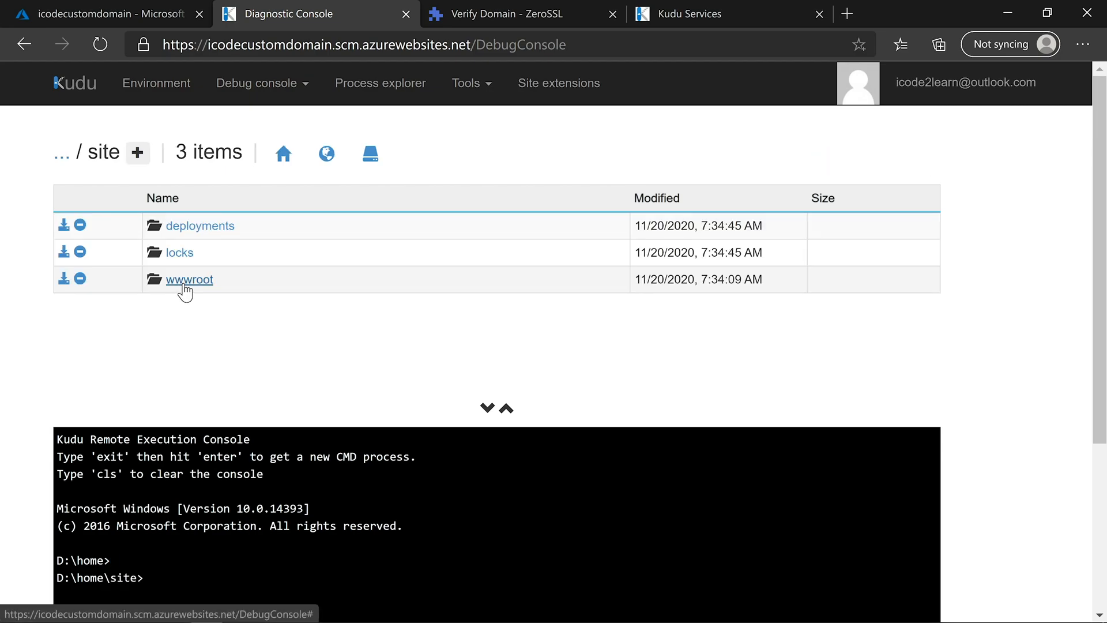
left_click(523, 14)
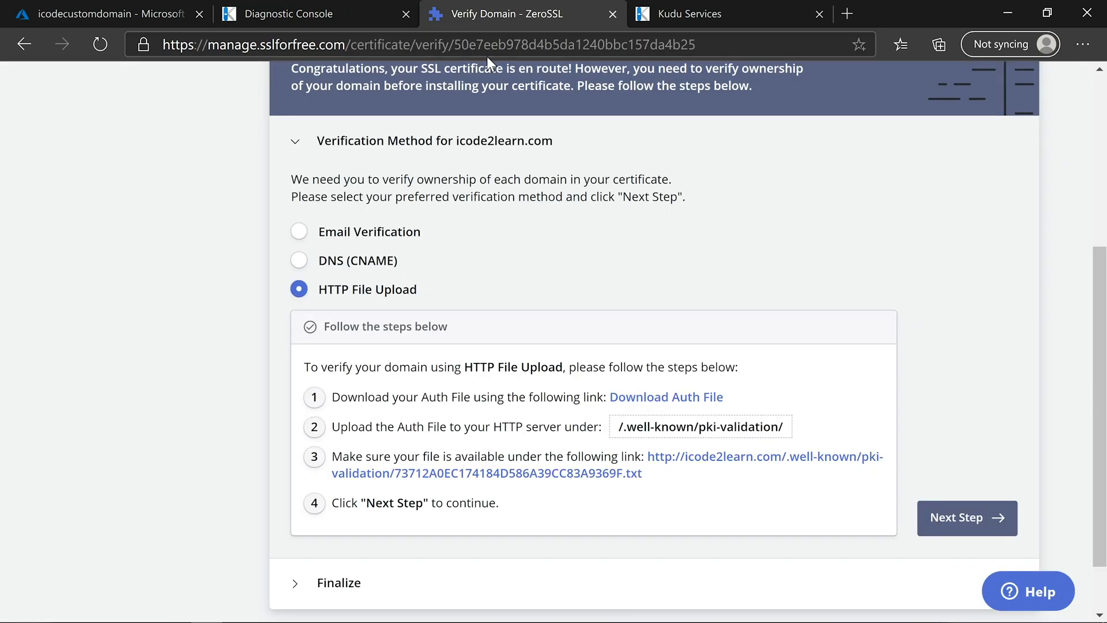
double_click(655, 426)
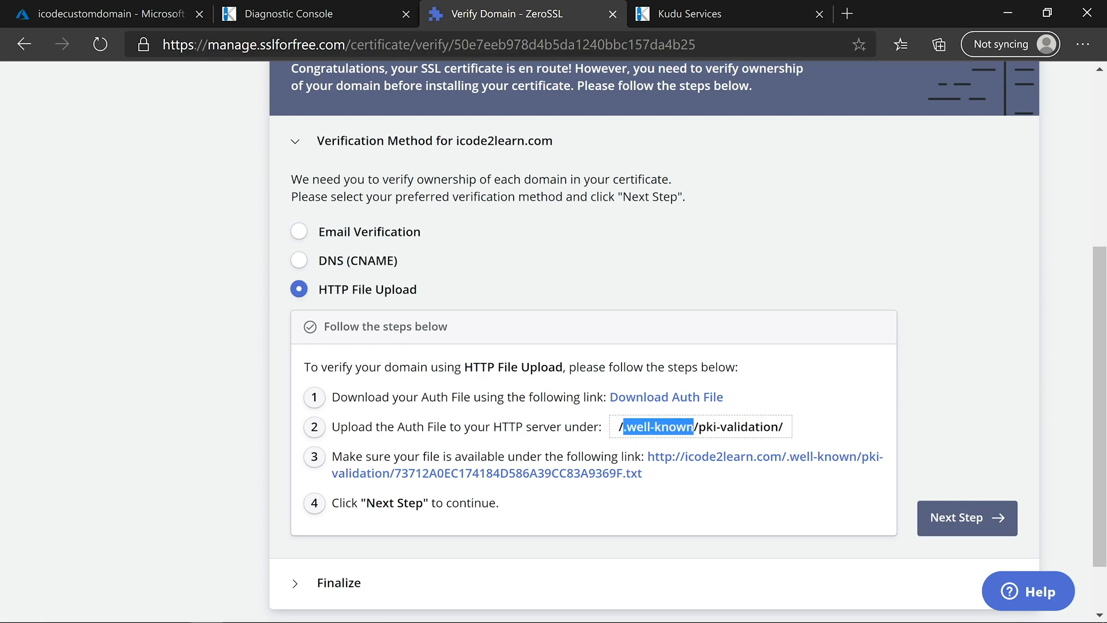
left_click(292, 13)
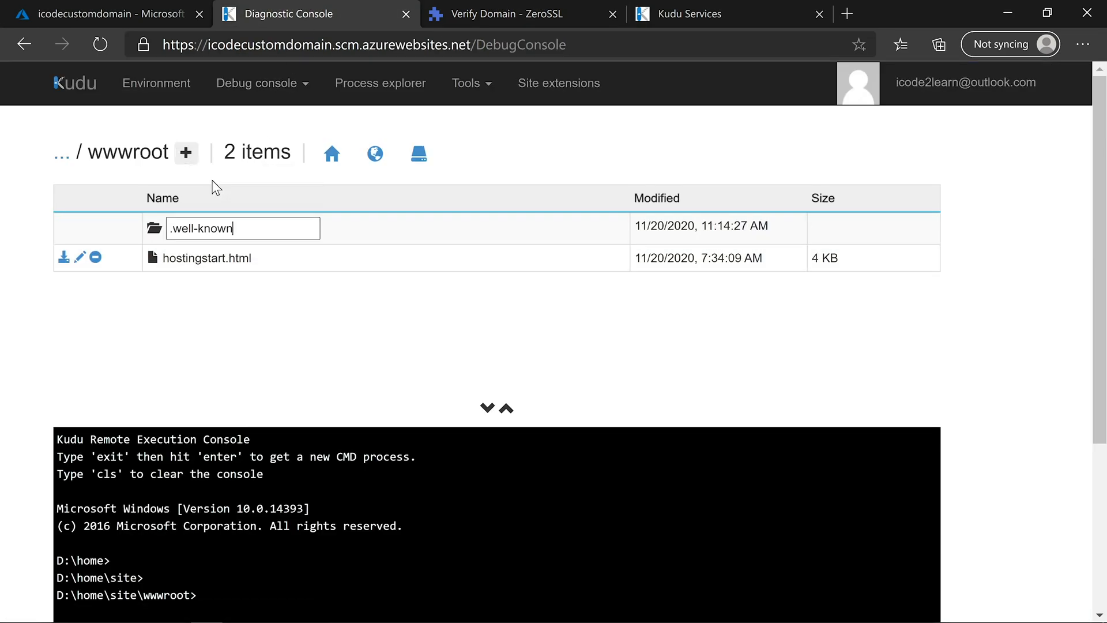
left_click(514, 13)
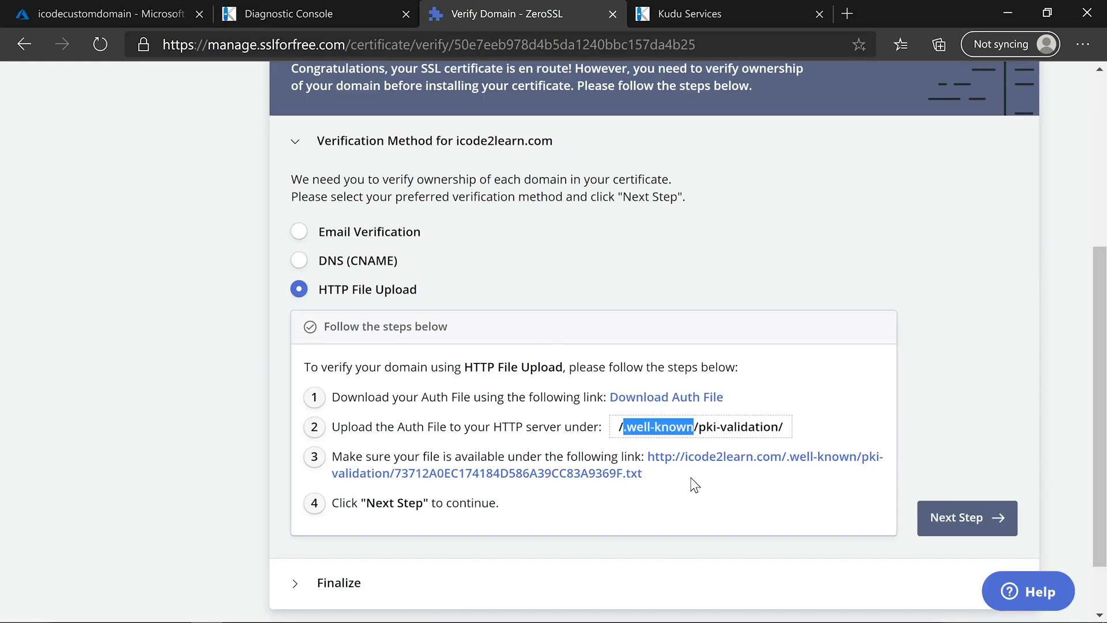
left_click(288, 14)
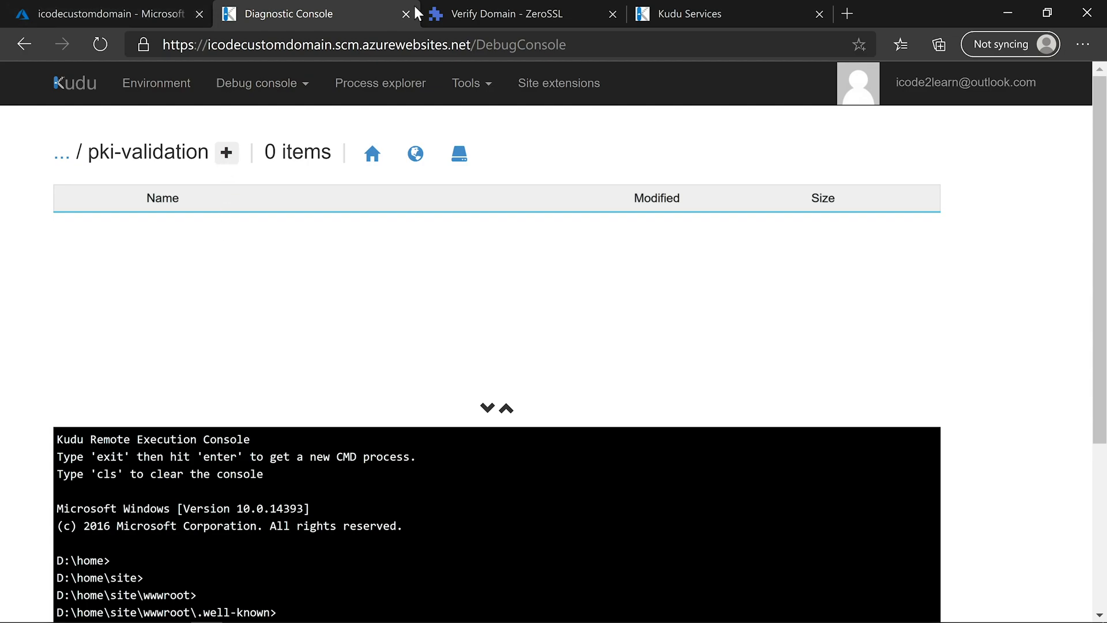
left_click(521, 13)
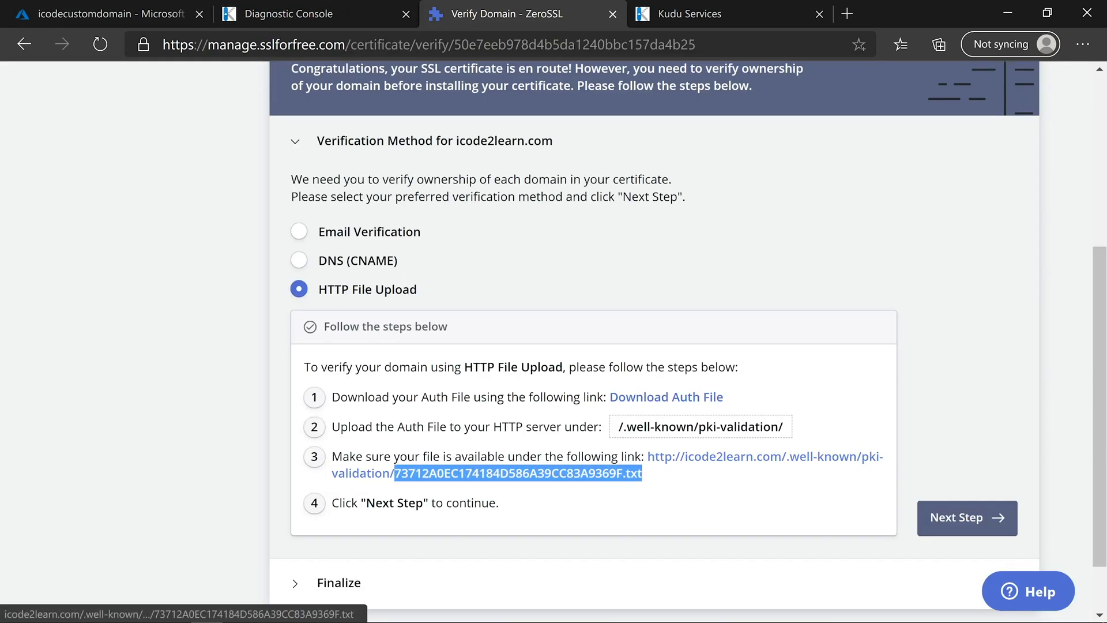
left_click(291, 14)
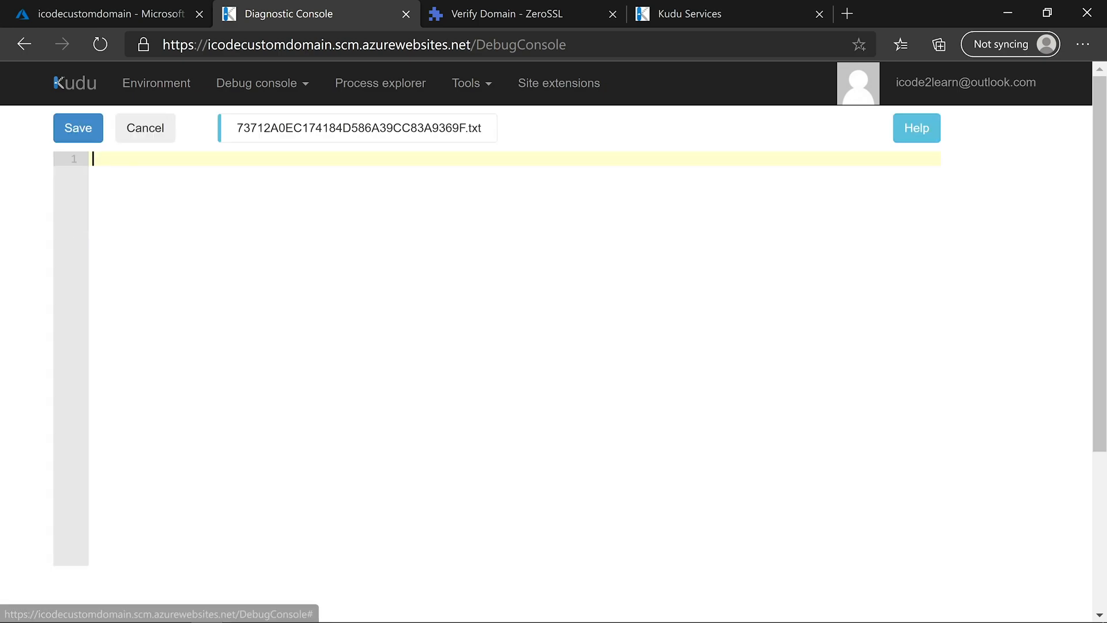
- Download the 73712A0EC174184D586A39CC83A9369F.txt auth file, copy its contents into Kudu, and return to ZeroSSL
left_click(521, 12)
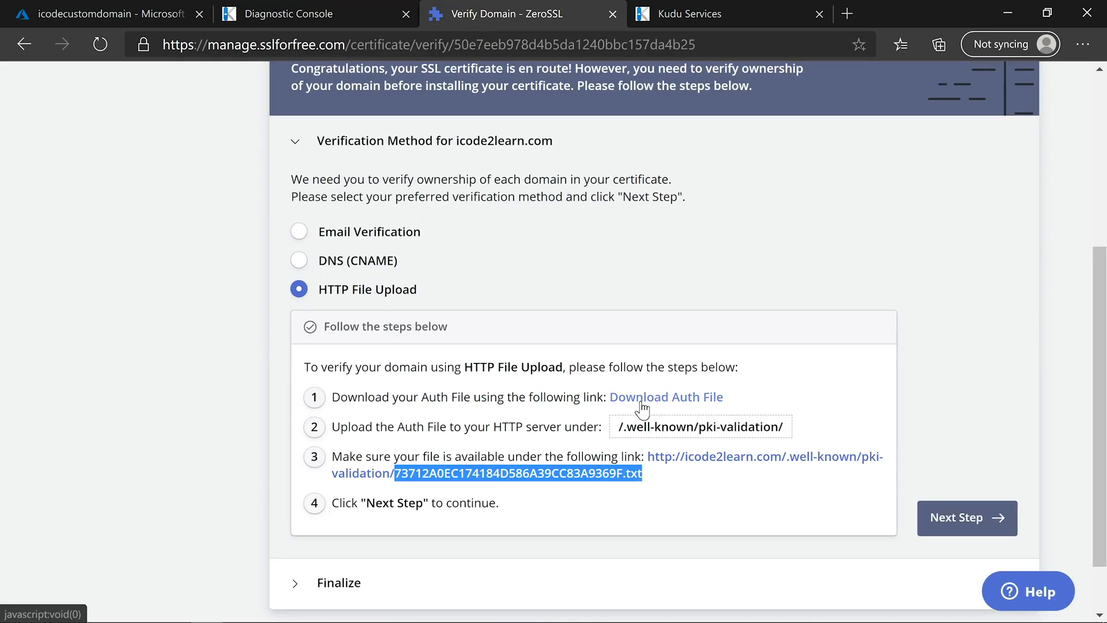
left_click(667, 396)
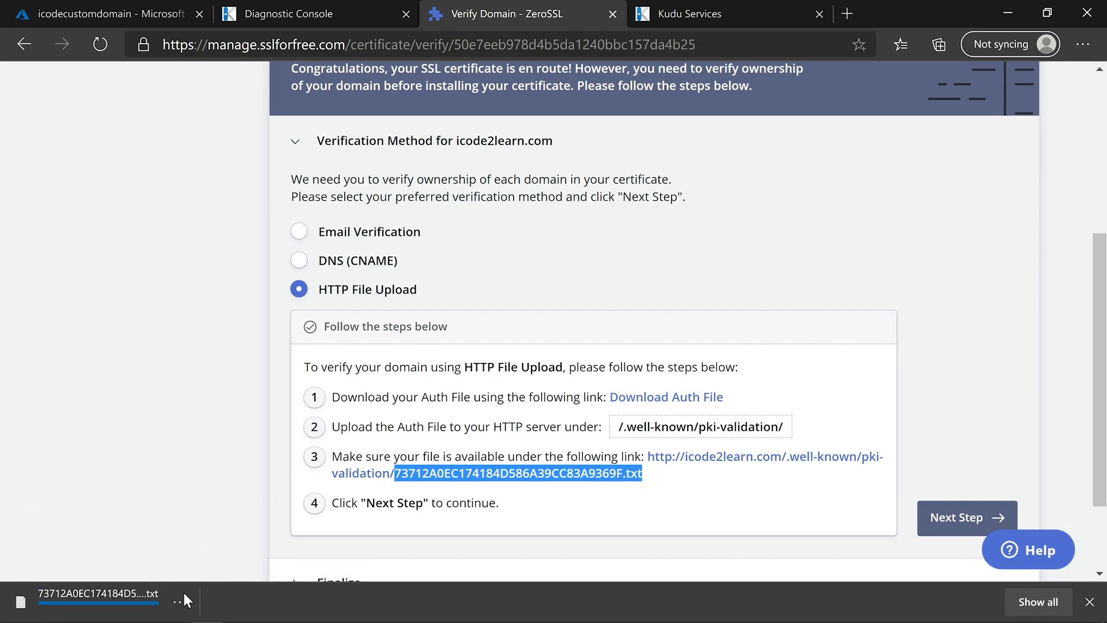
left_click(101, 601)
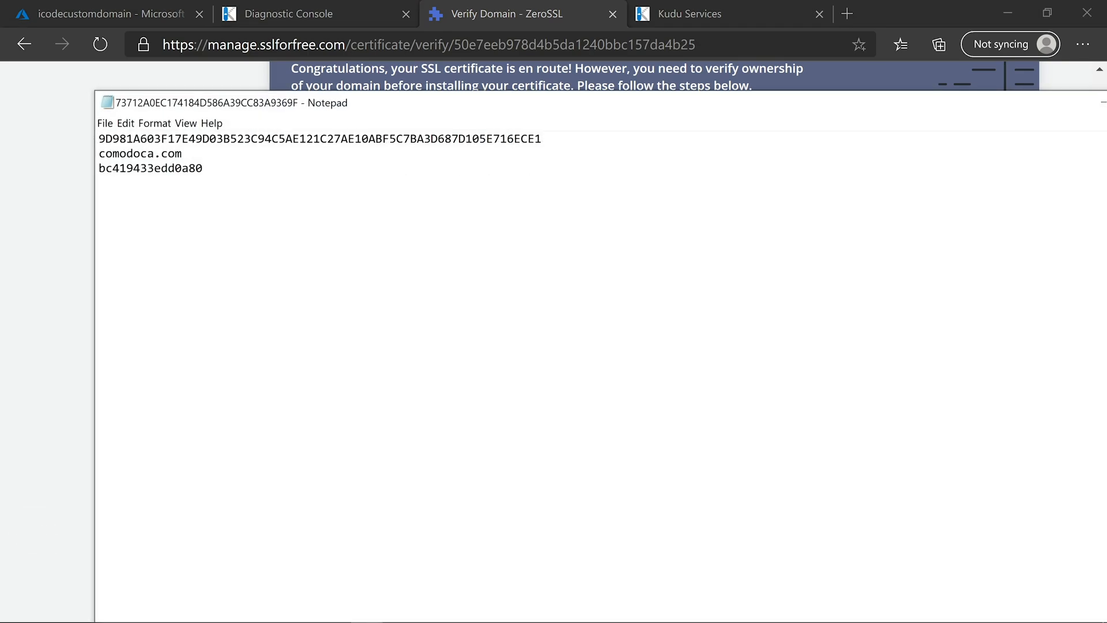
key("Ctrl+a")
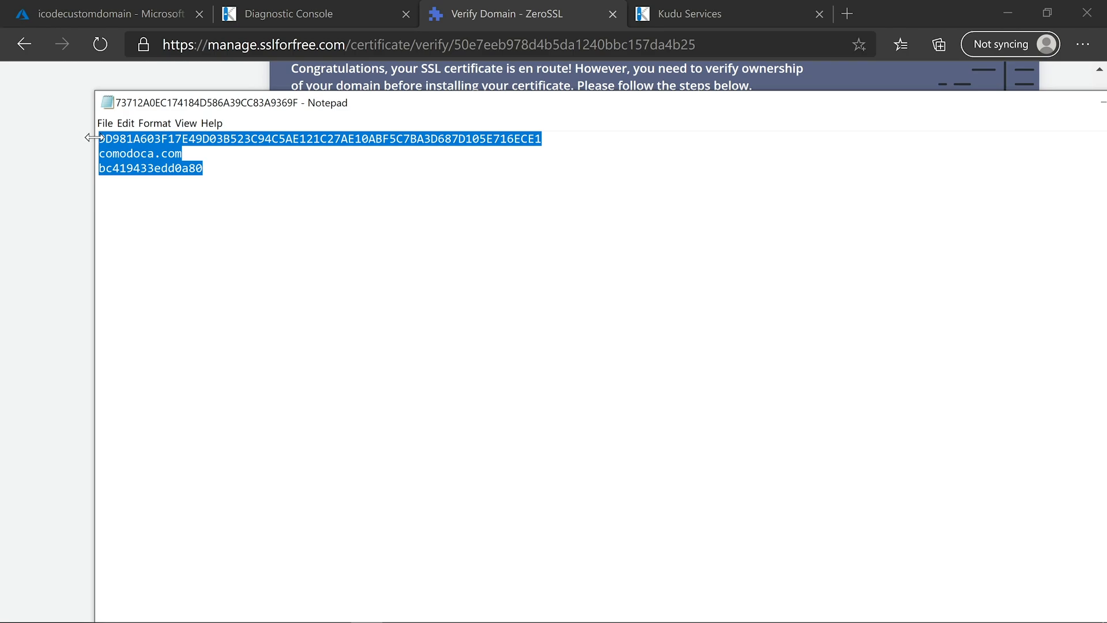
left_click(316, 13)
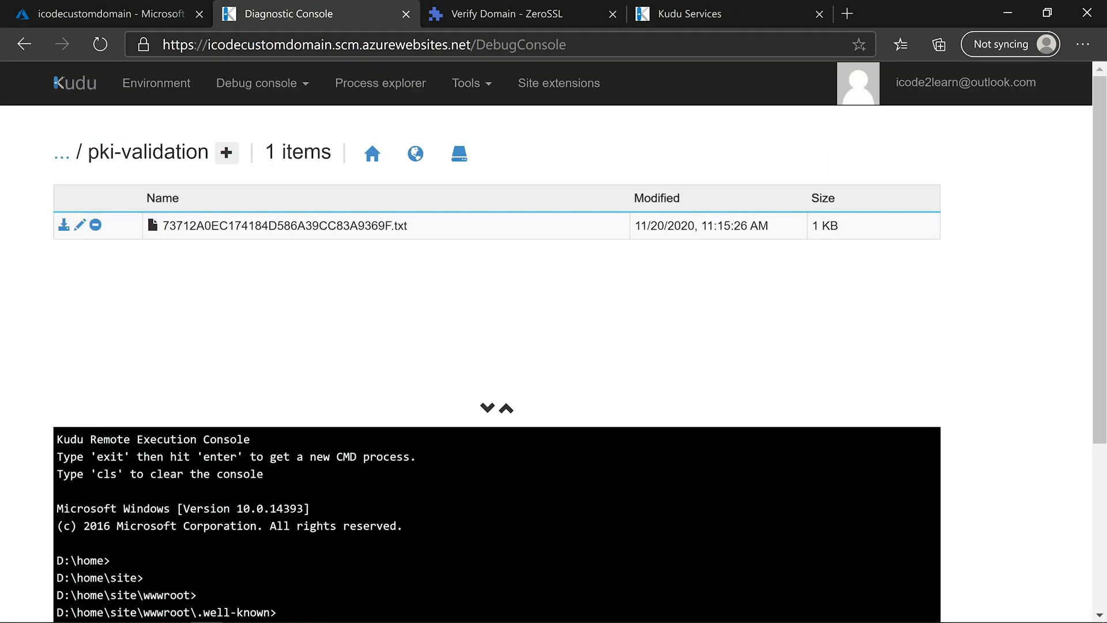
left_click(511, 14)
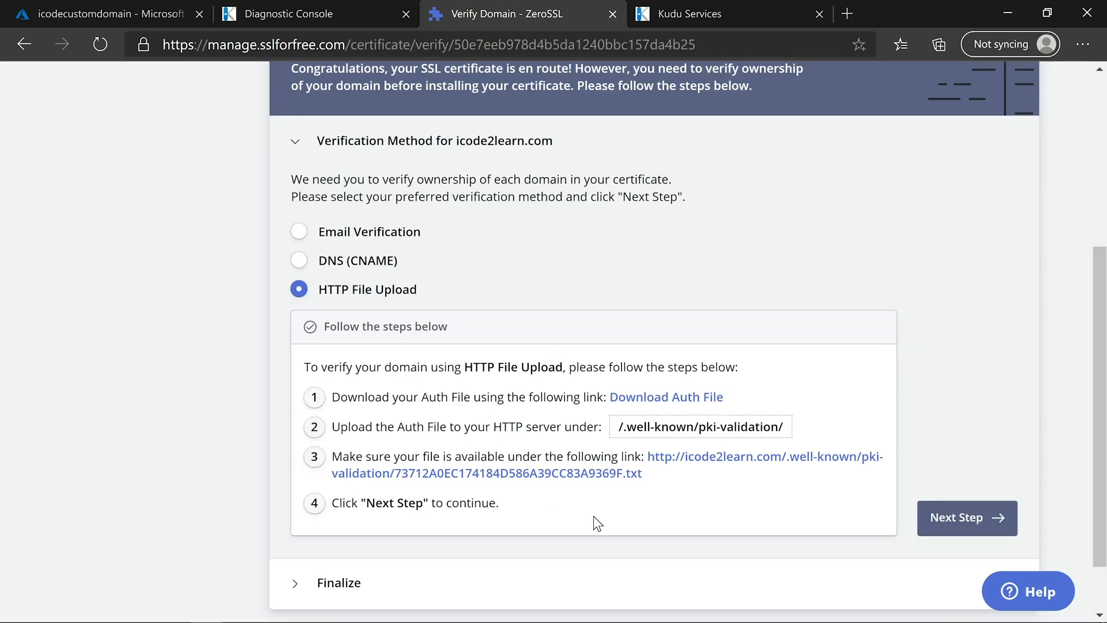
mouse_move(950, 521)
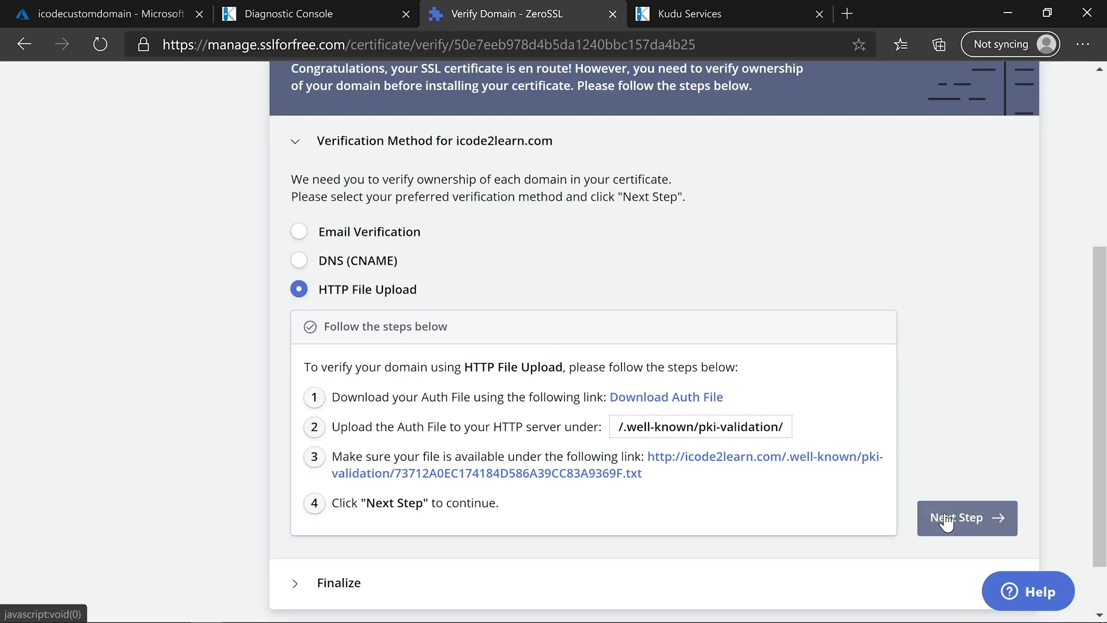
- Advance to the finalize stage and run Verify Domain for icode2learn.com
left_click(967, 517)
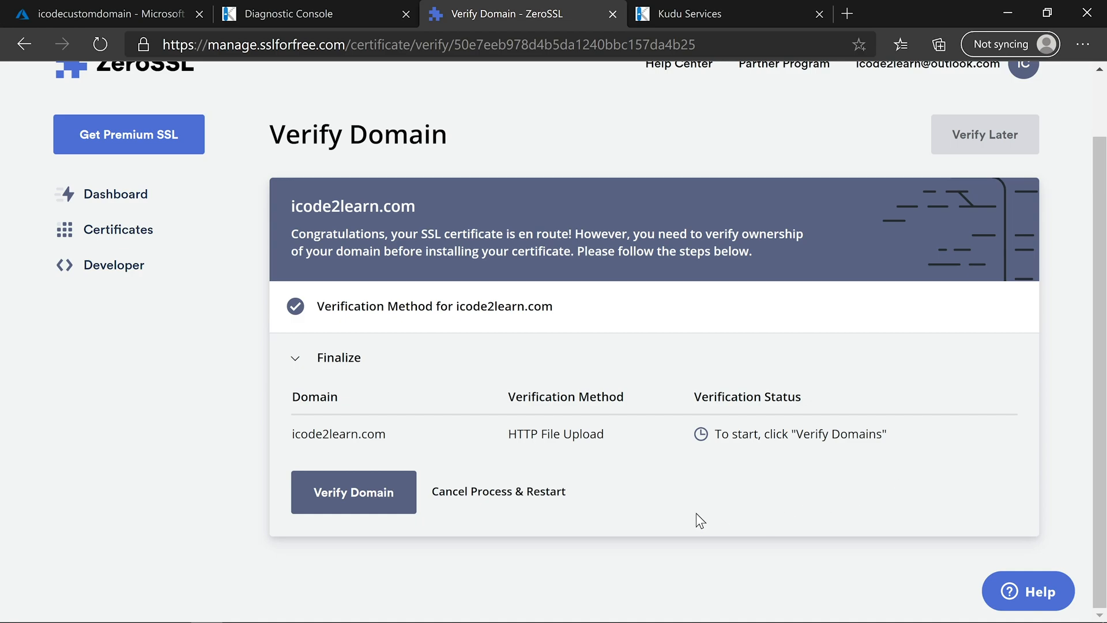
left_click(353, 492)
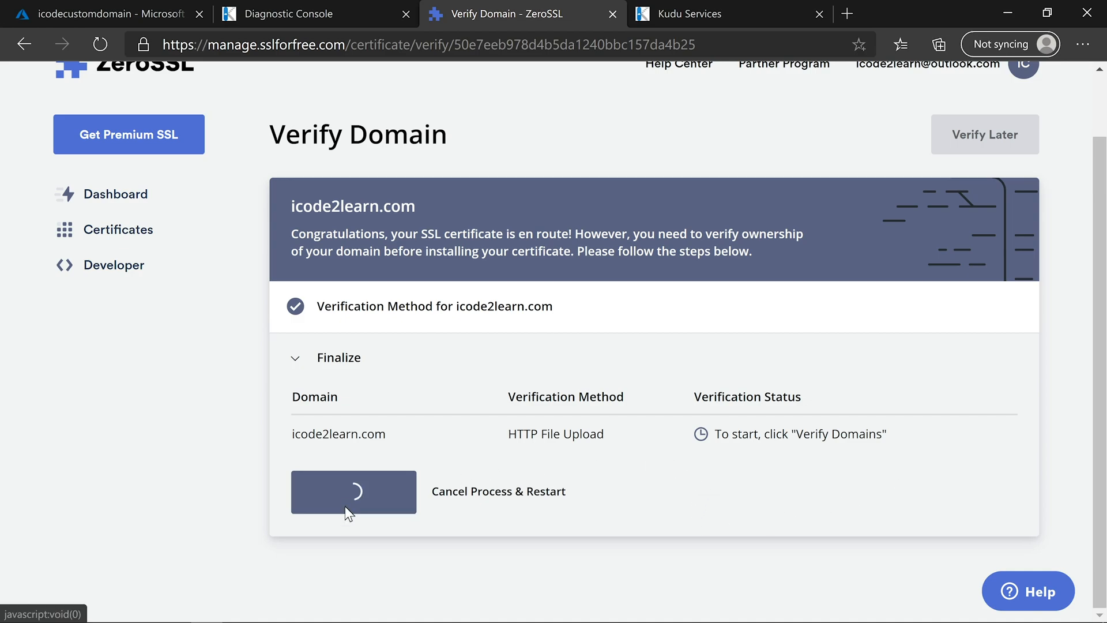
left_click(354, 492)
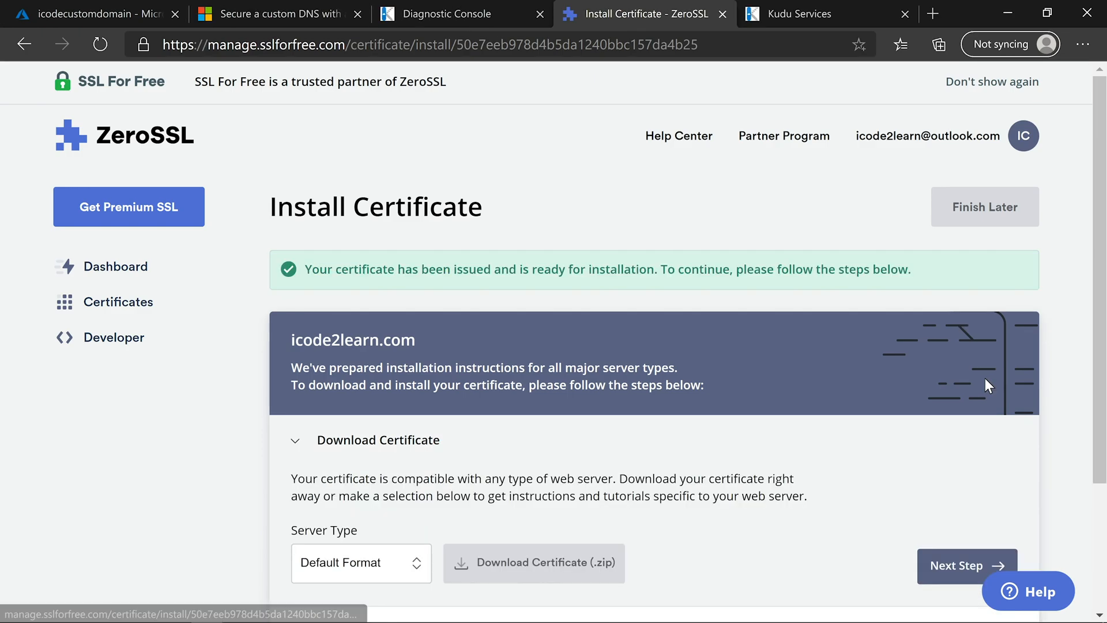
- Download the icode2learn.com certificate zip in Apache format and show it in its folder
scroll("down", 3)
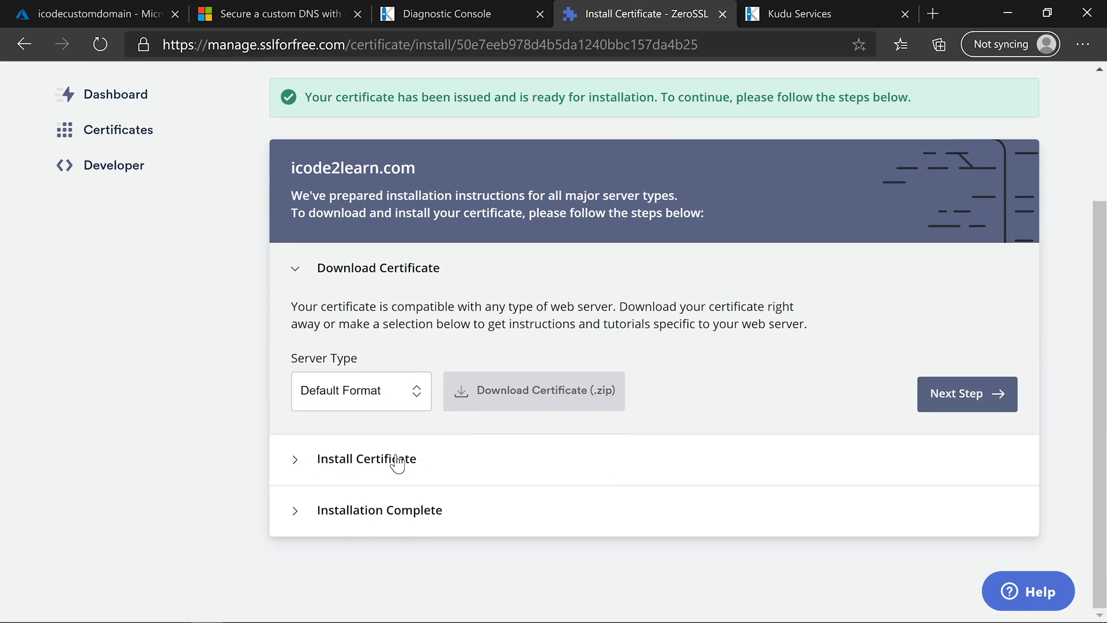
left_click(361, 391)
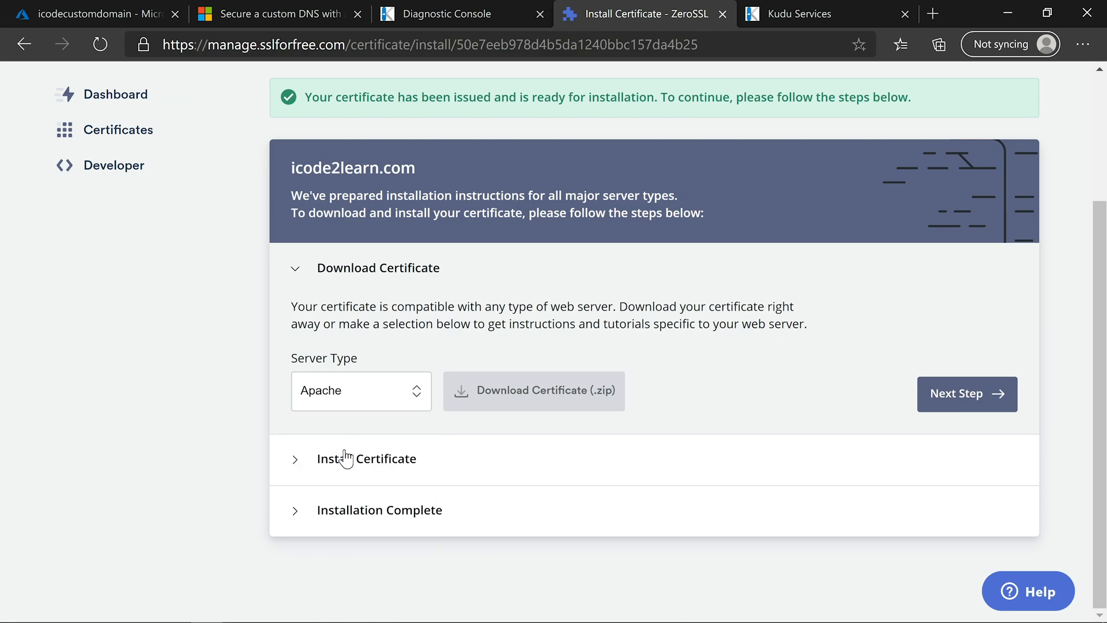
mouse_move(349, 424)
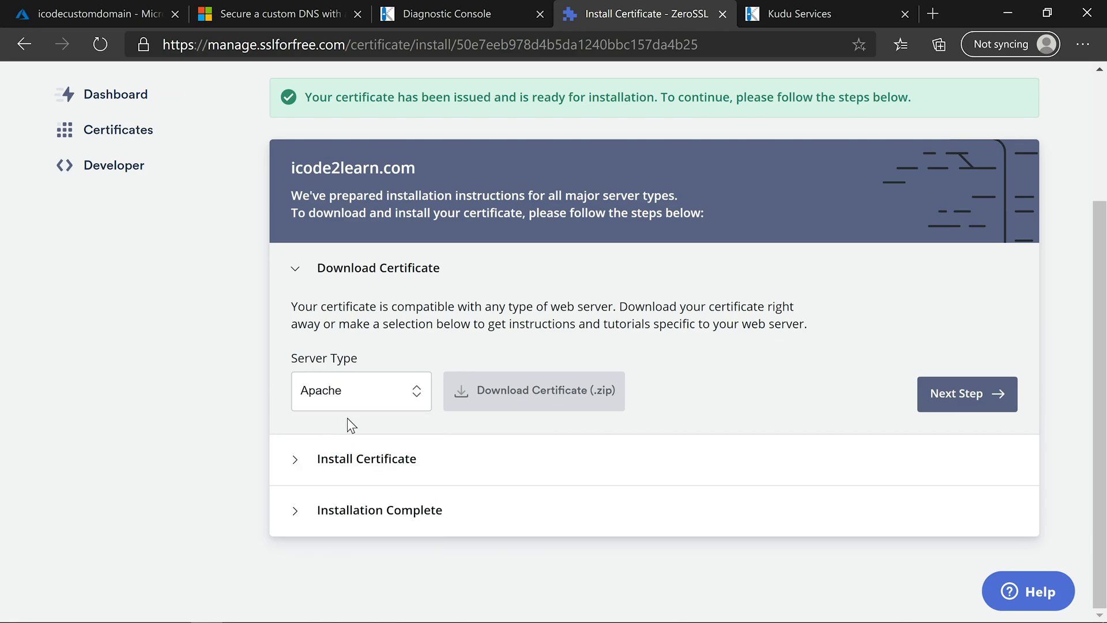
left_click(534, 391)
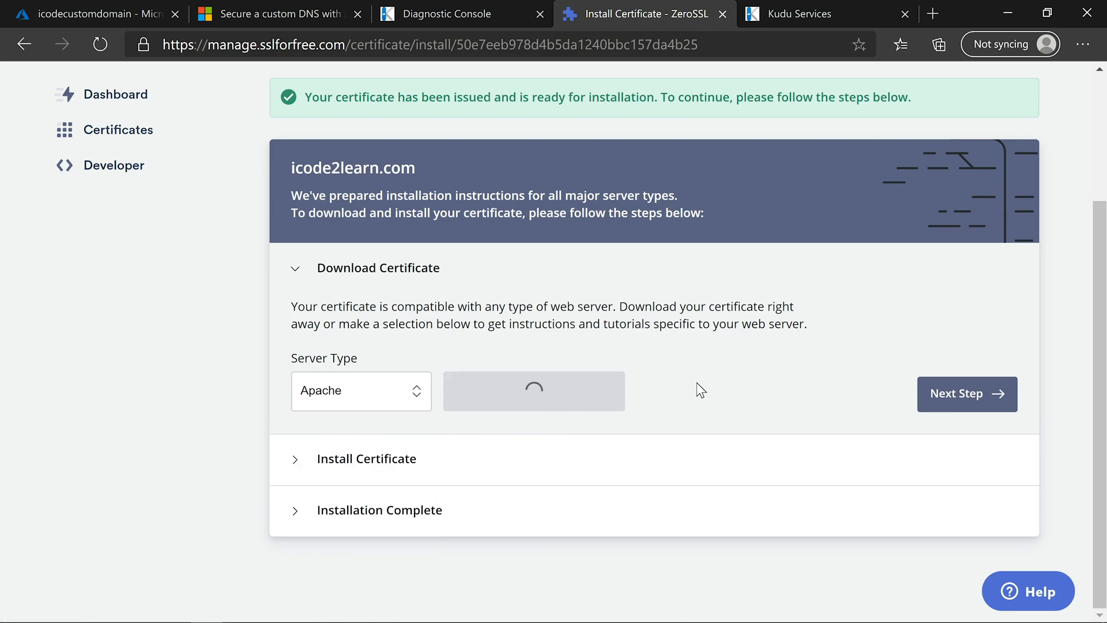
left_click(534, 391)
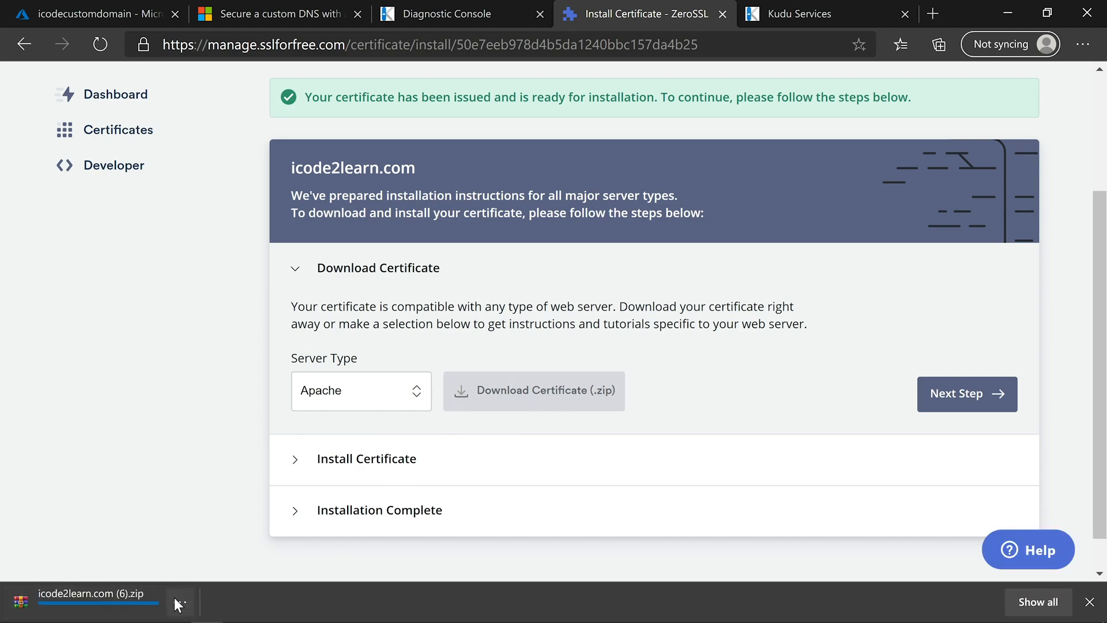
left_click(180, 603)
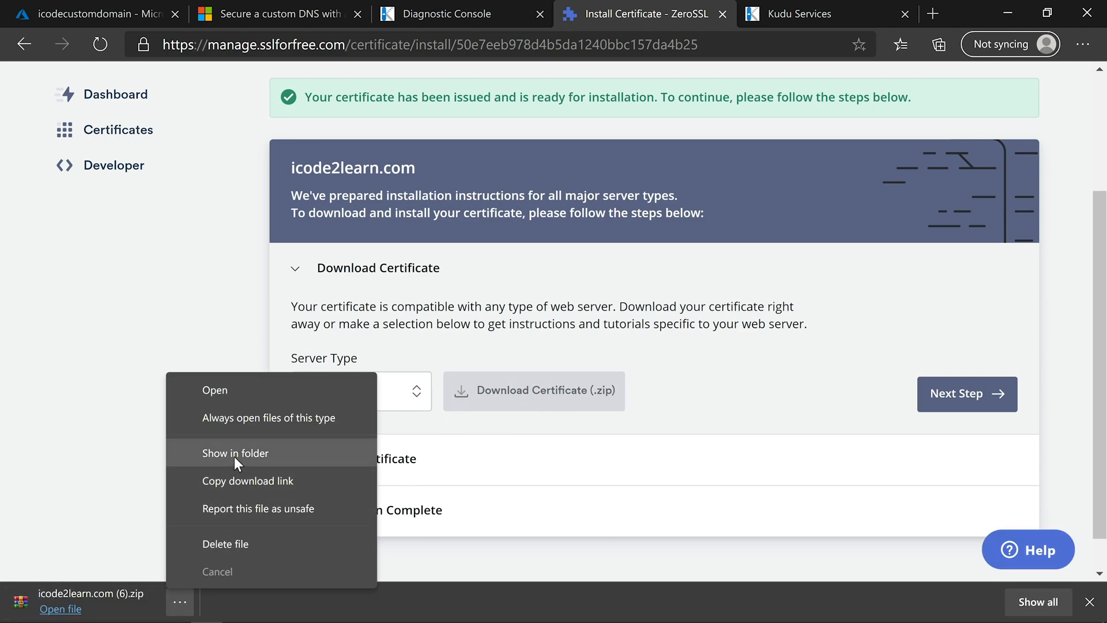
left_click(235, 453)
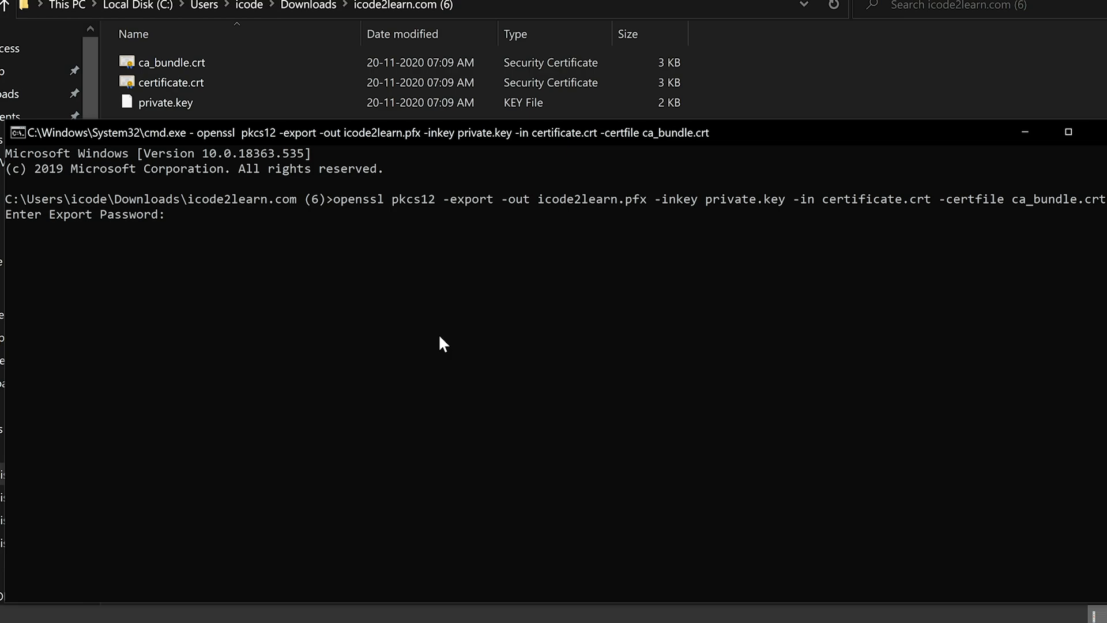
- Confirm the export password to create icode2learn.pfx with openssl
key("Enter")
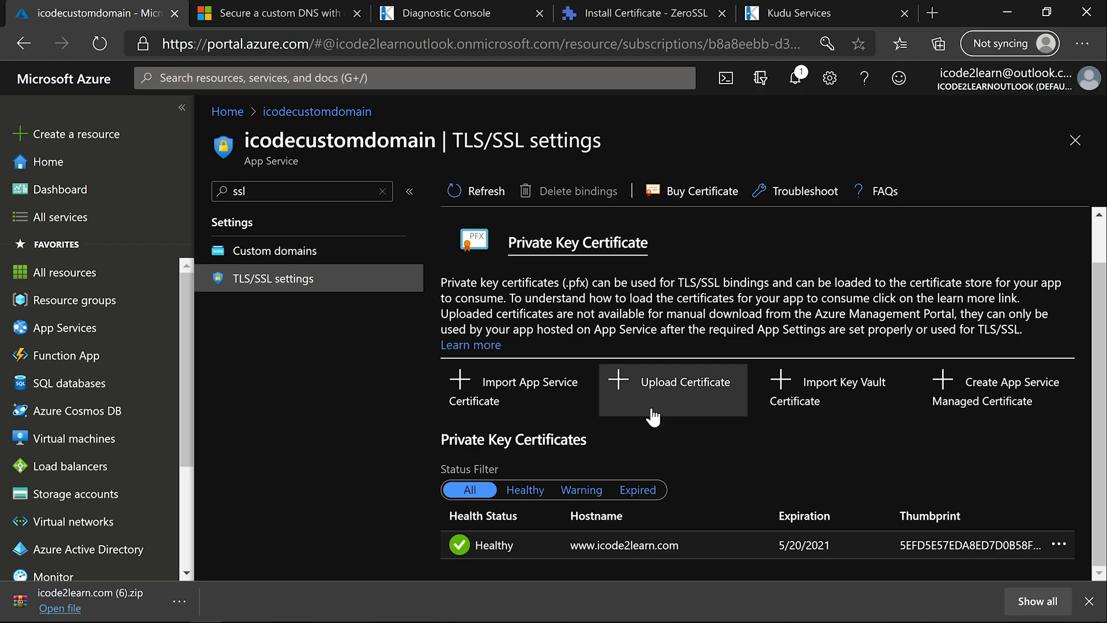
- Upload icode2learn.pfx as a private key certificate in TLS/SSL settings
left_click(686, 381)
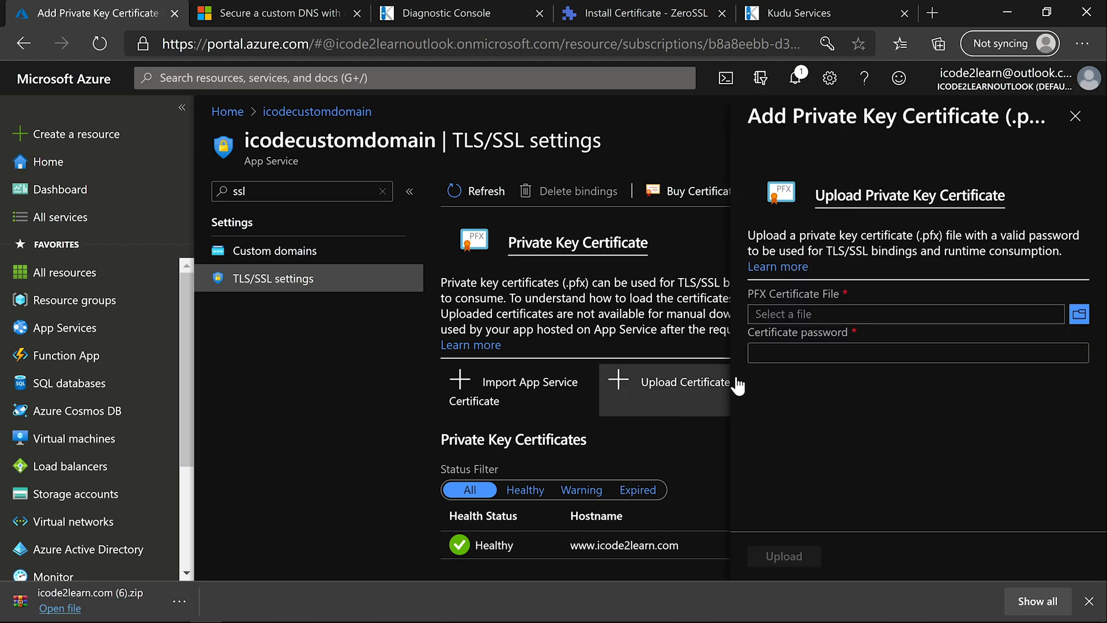
left_click(1079, 329)
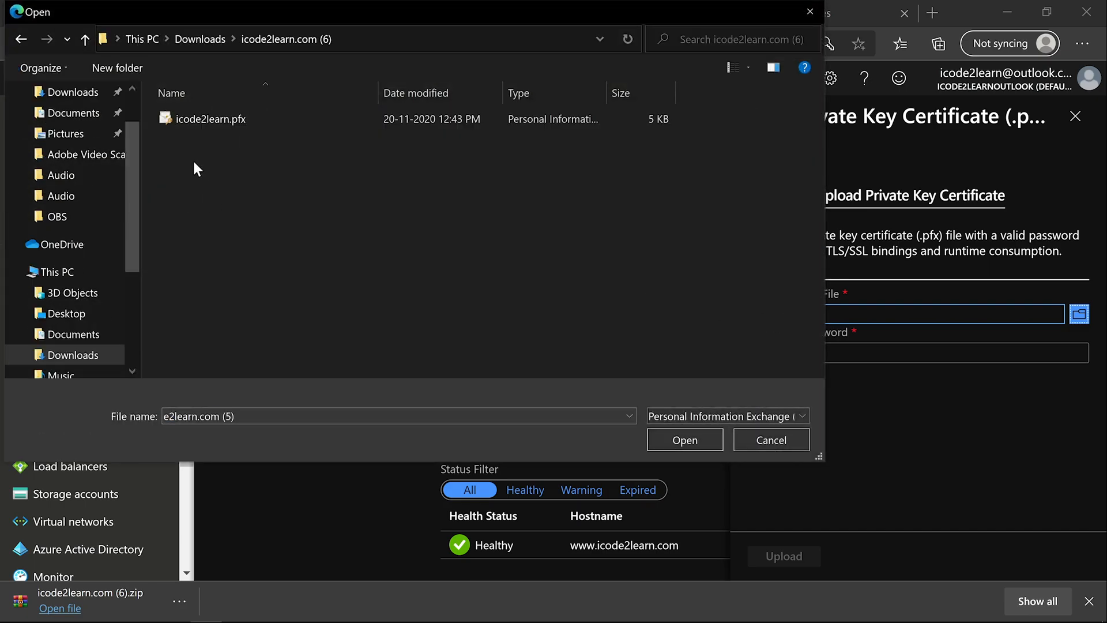
left_click(684, 440)
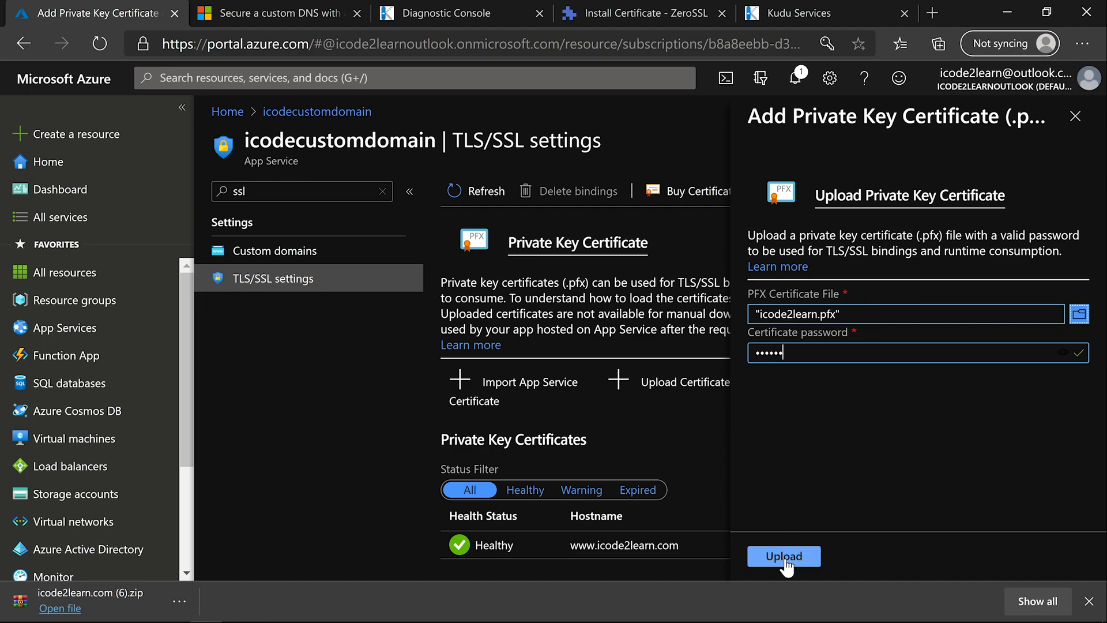
left_click(784, 556)
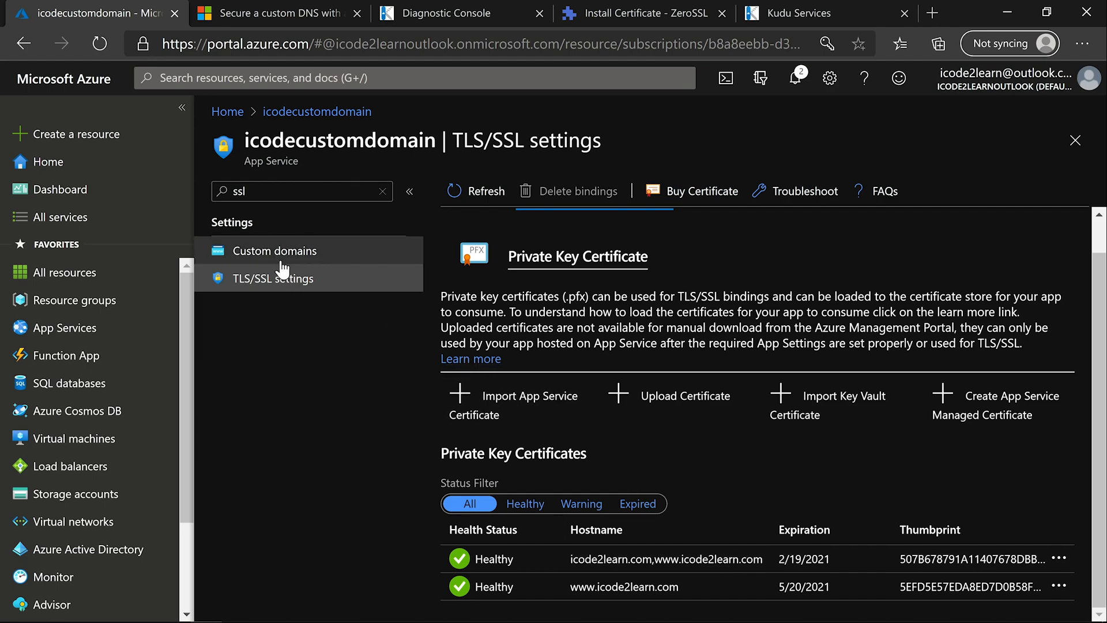
- Add an SNI SSL binding for icode2learn.com using the new certificate
left_click(274, 251)
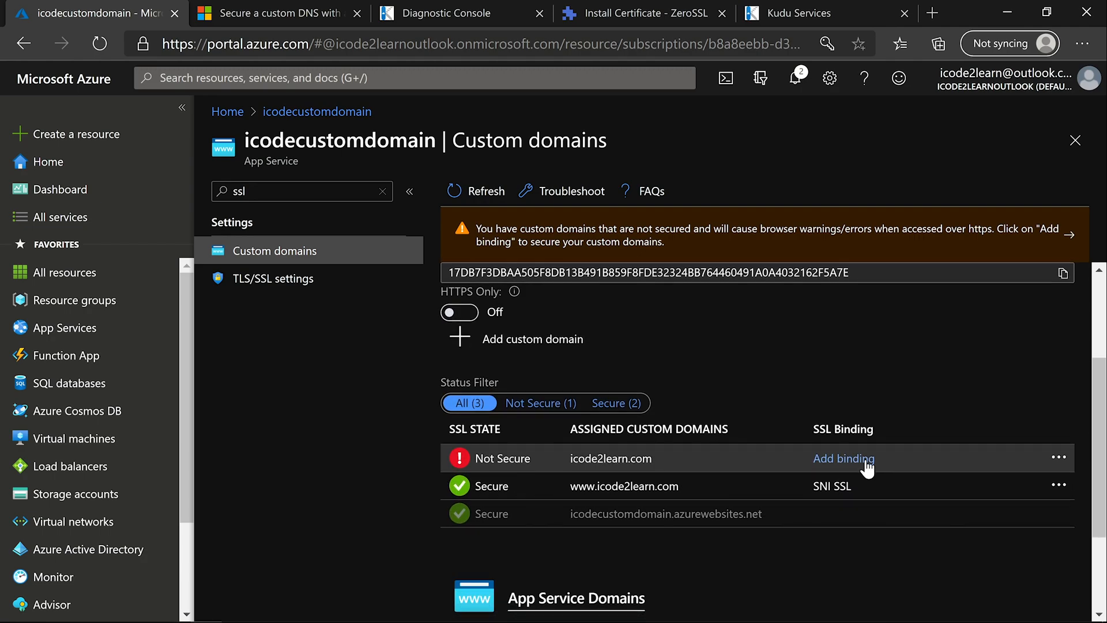
left_click(844, 458)
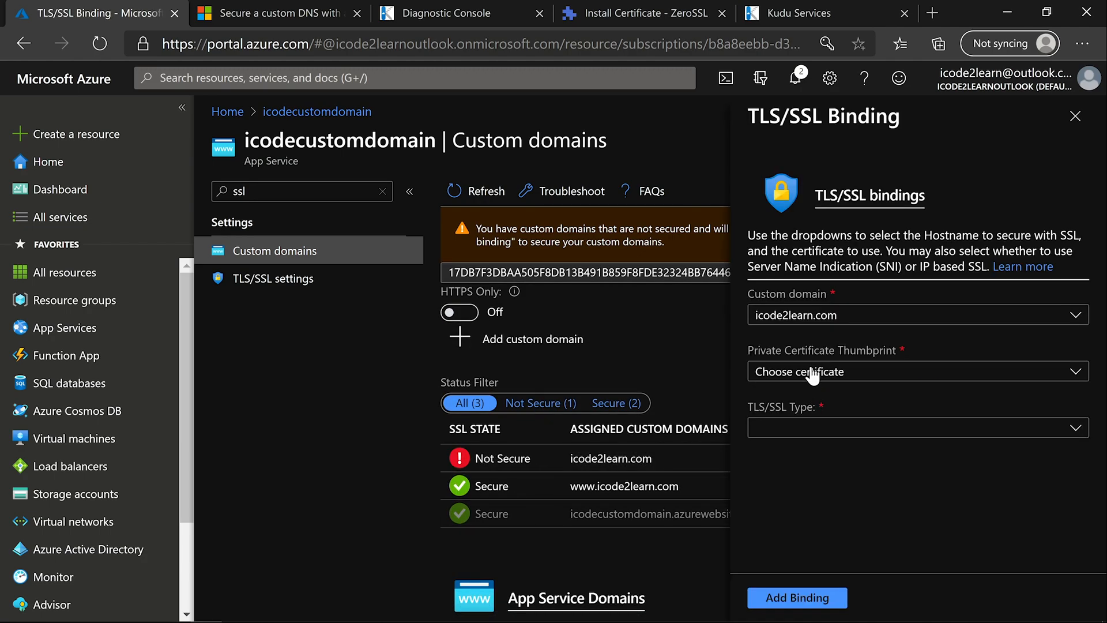
left_click(918, 371)
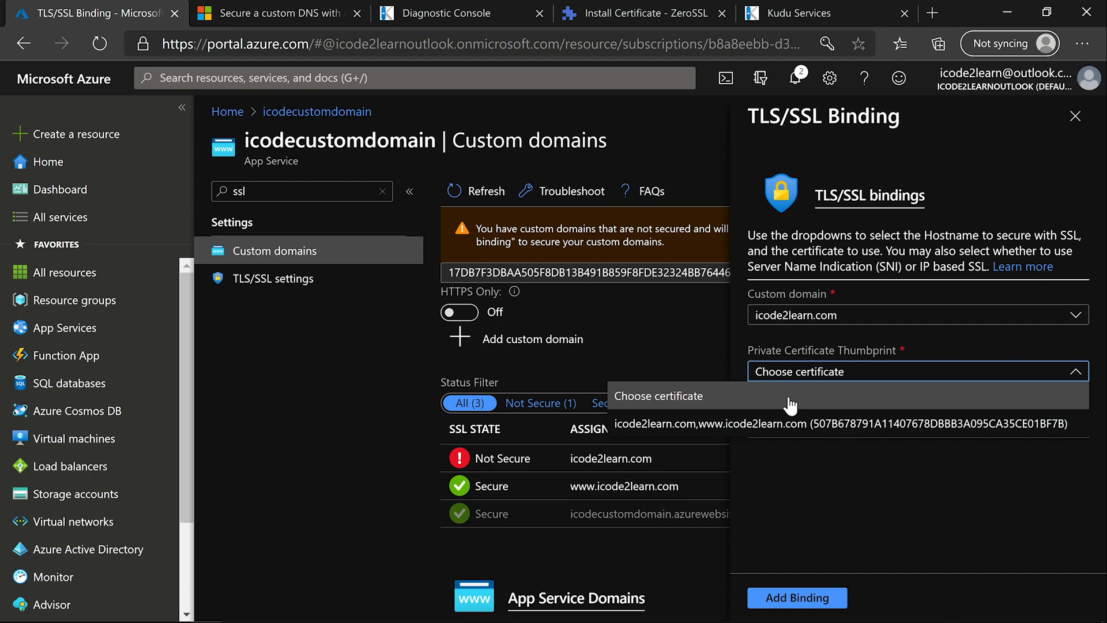
left_click(868, 422)
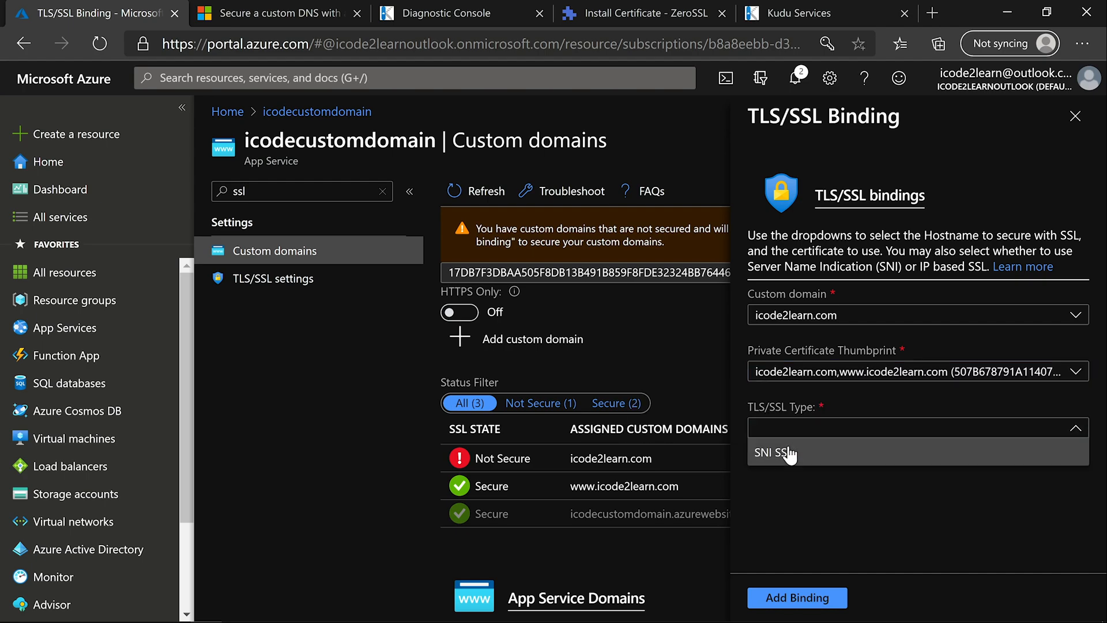
left_click(773, 453)
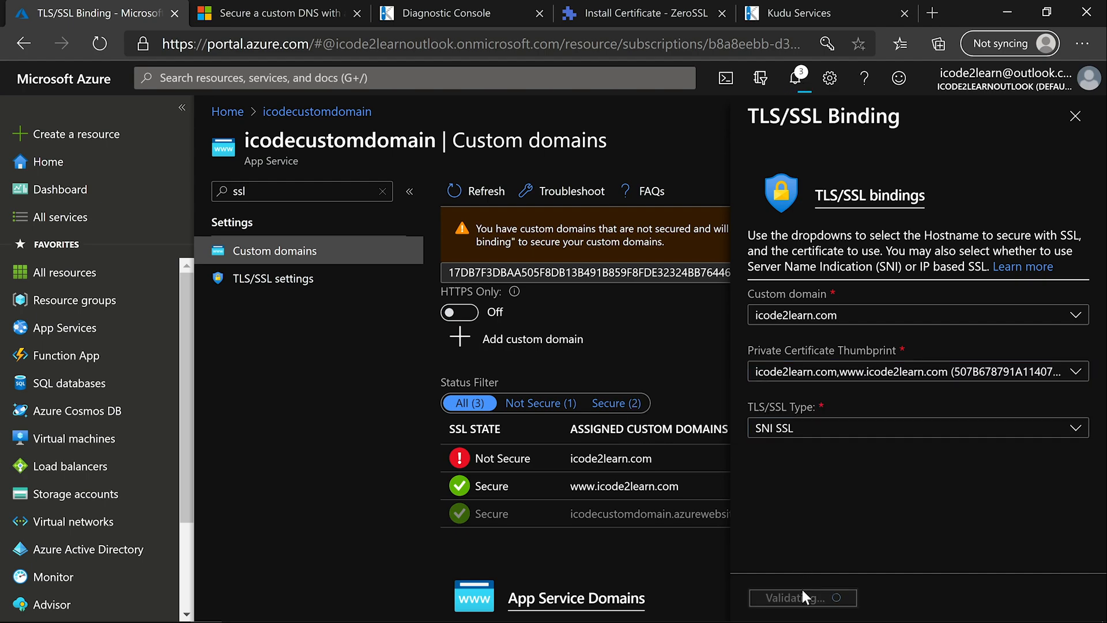